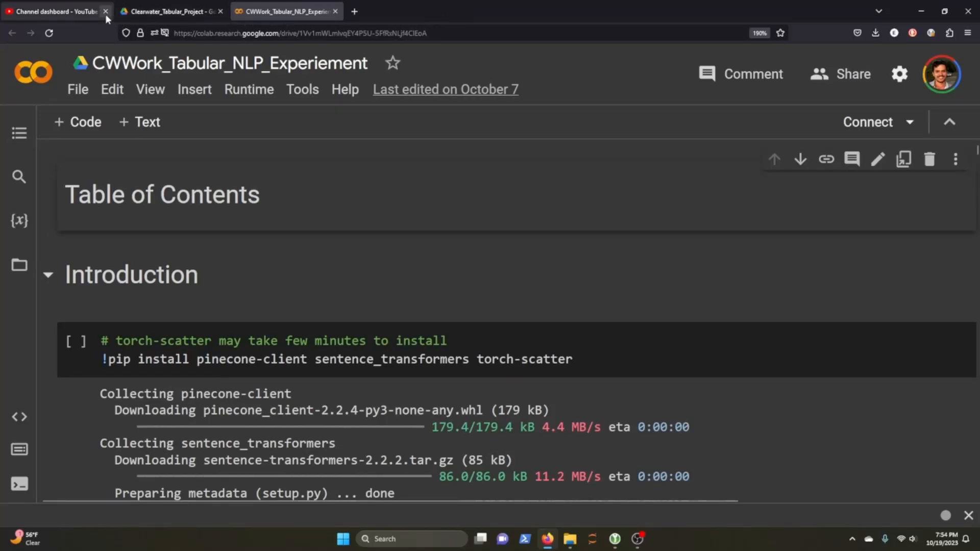
Close the 'Channel dashboard - YouTube' browser page
click(106, 11)
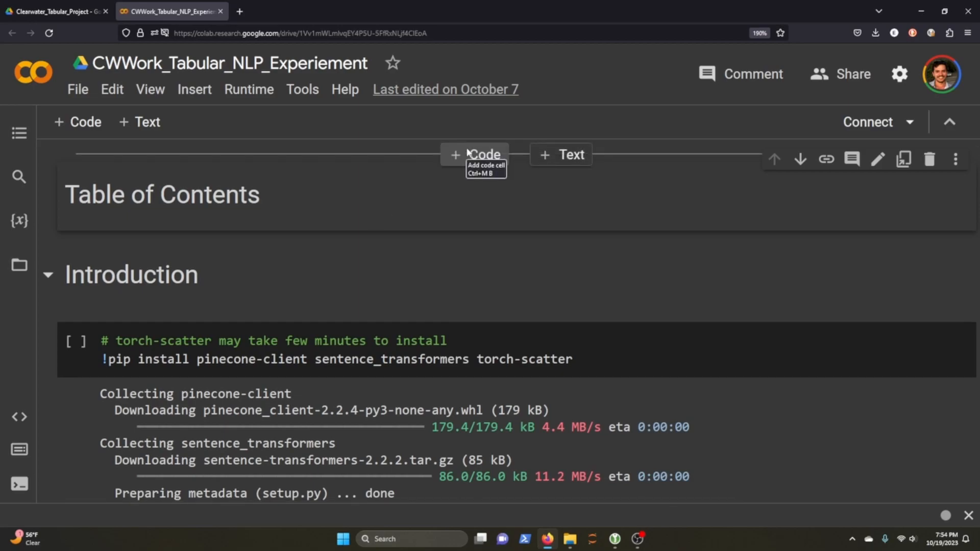
Search 'google' in a new page and open the google-research/tapas GitHub repository
click(238, 11)
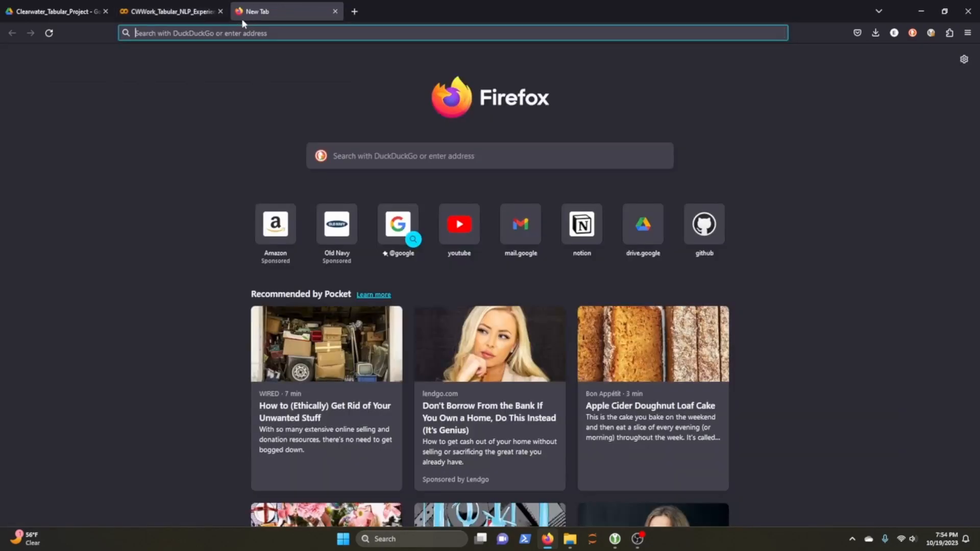
text(google tapas)
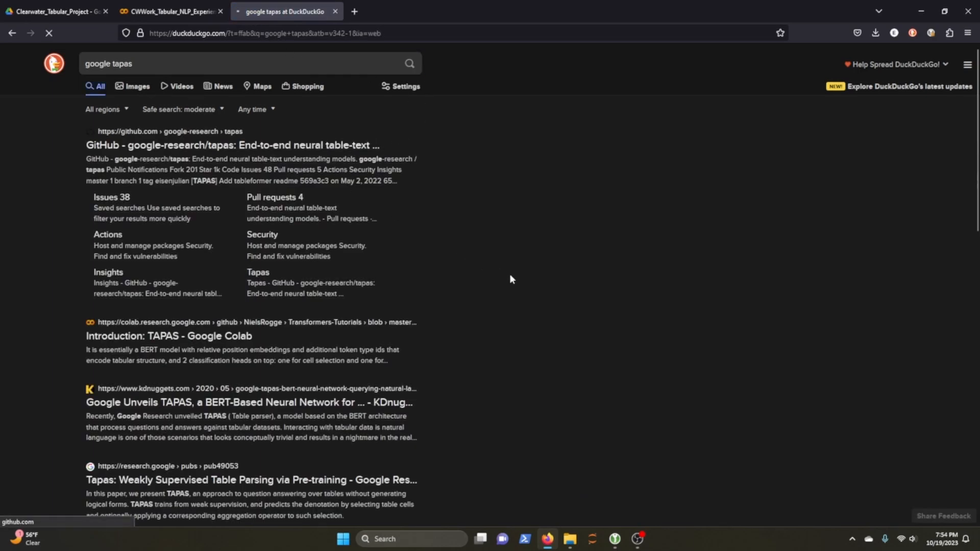
click(233, 145)
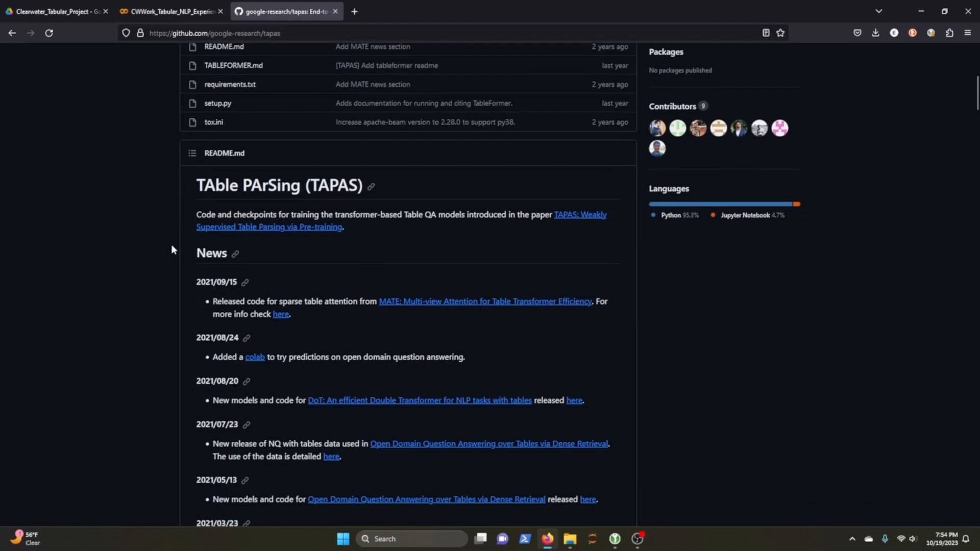
Scroll the README down to the pre-trained WTQ and WIKISQL model tables
scroll(down, 3)
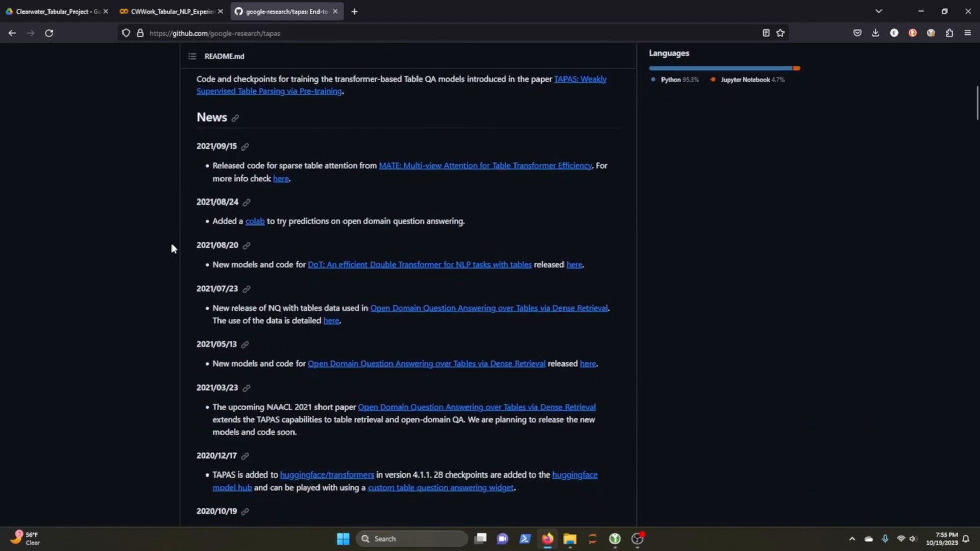
scroll(down, 3)
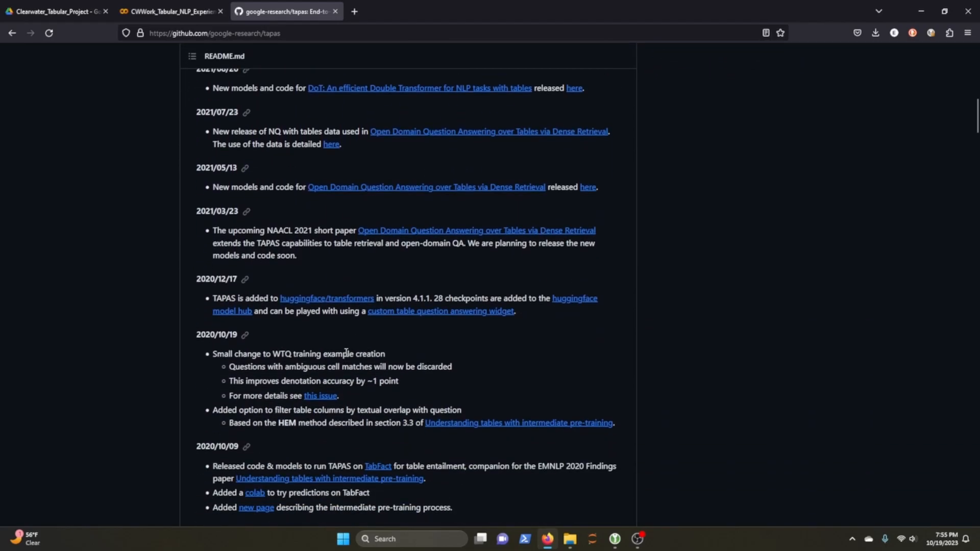
scroll(down, 3)
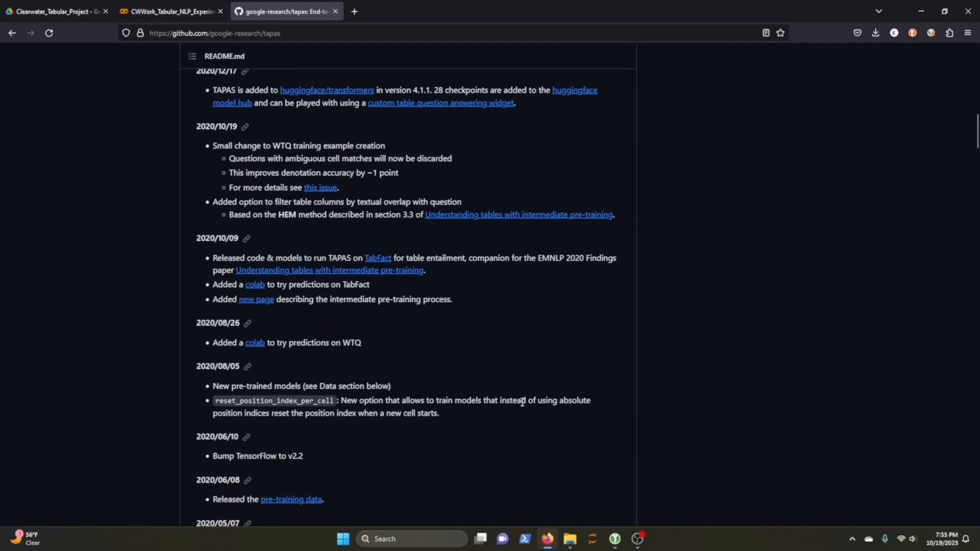
scroll(down, 3)
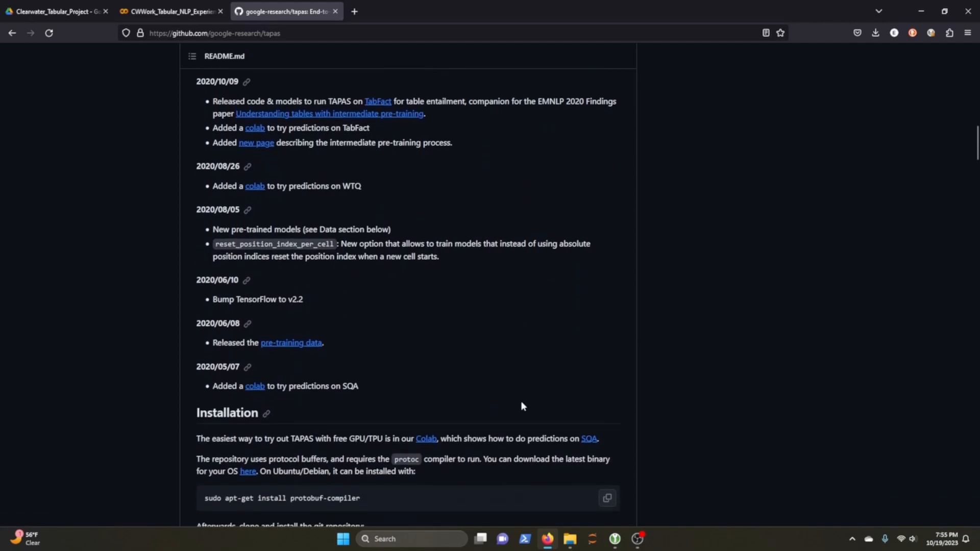
scroll(down, 3)
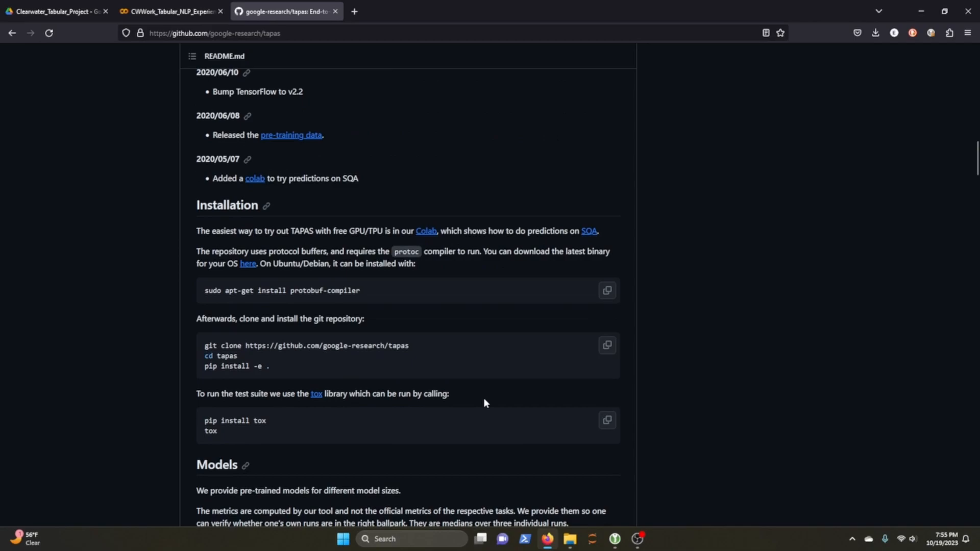
scroll(down, 3)
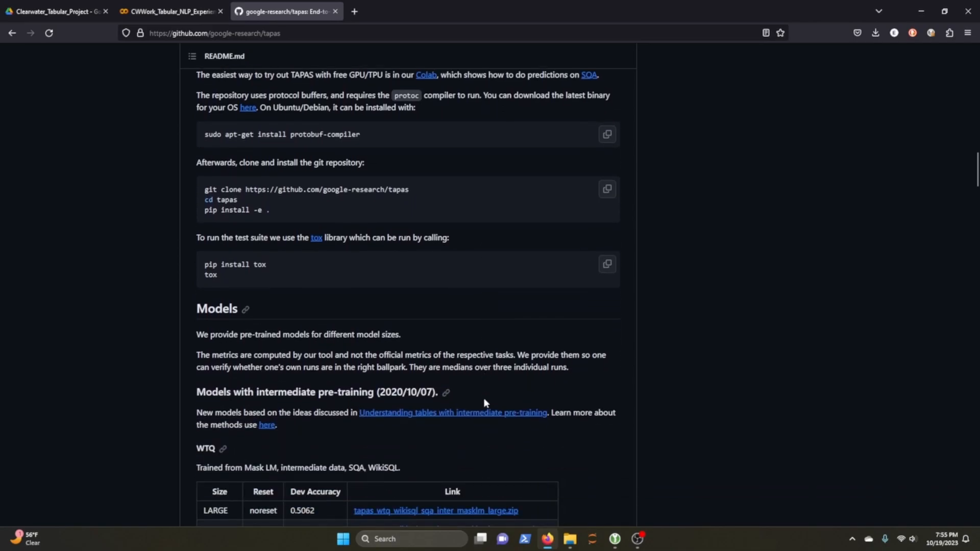
scroll(down, 3)
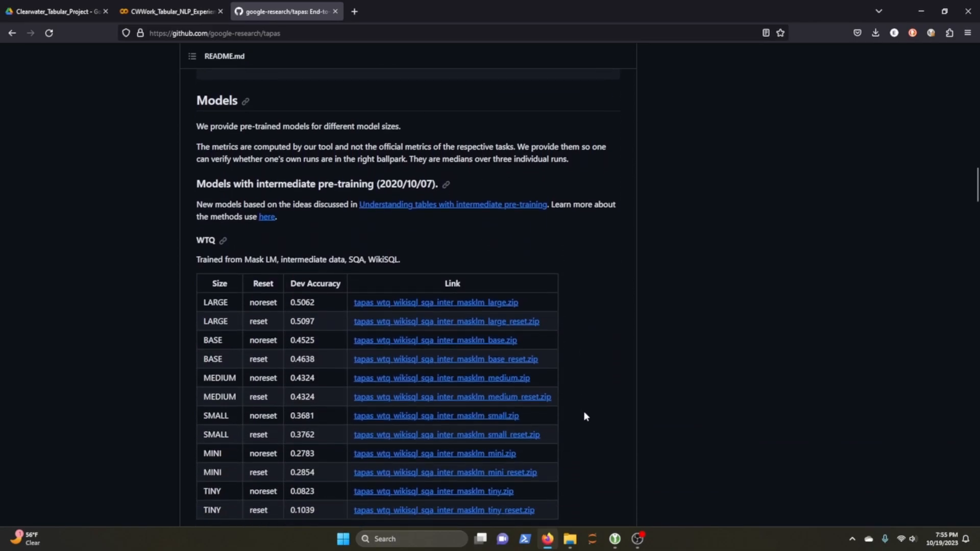
scroll(down, 3)
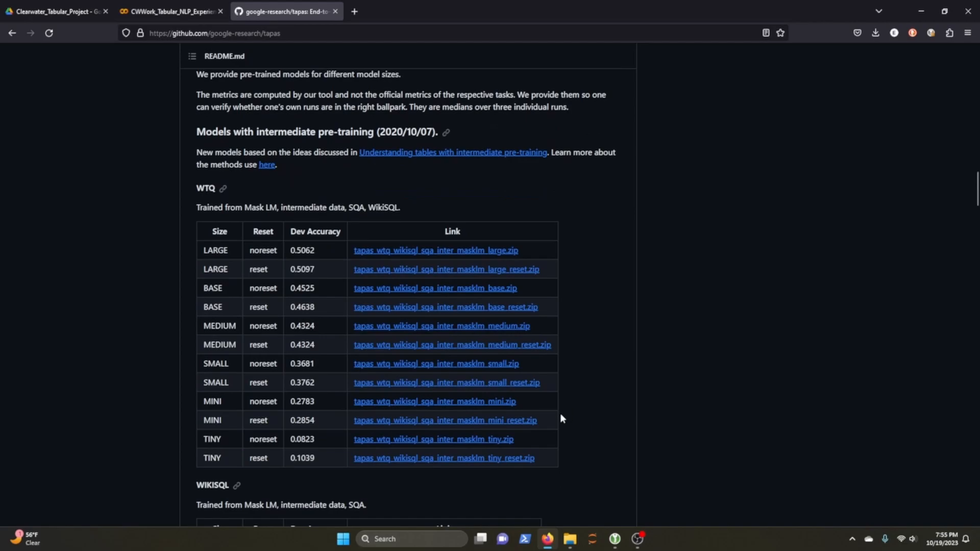
scroll(down, 3)
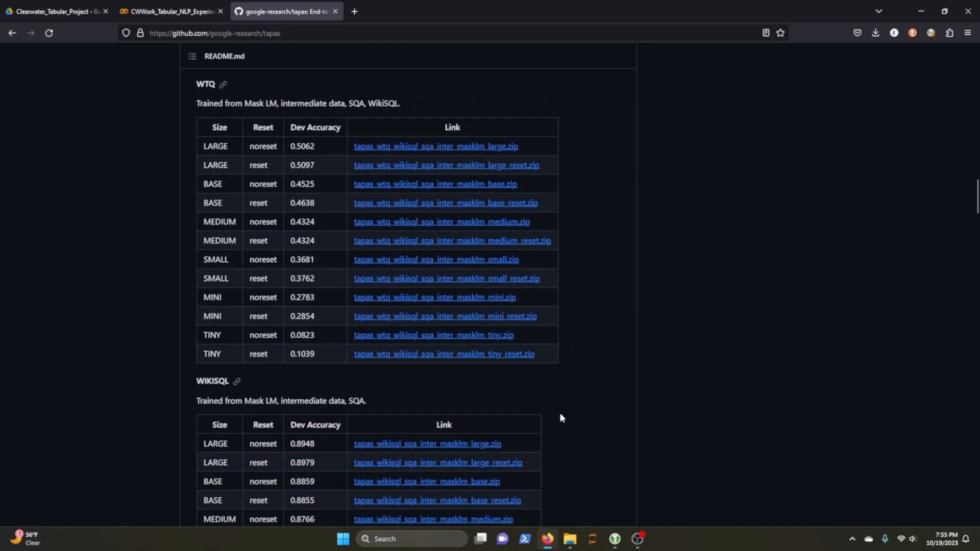
Switch back to the CWWork_Tabular_NLP_Experiement notebook page
click(171, 11)
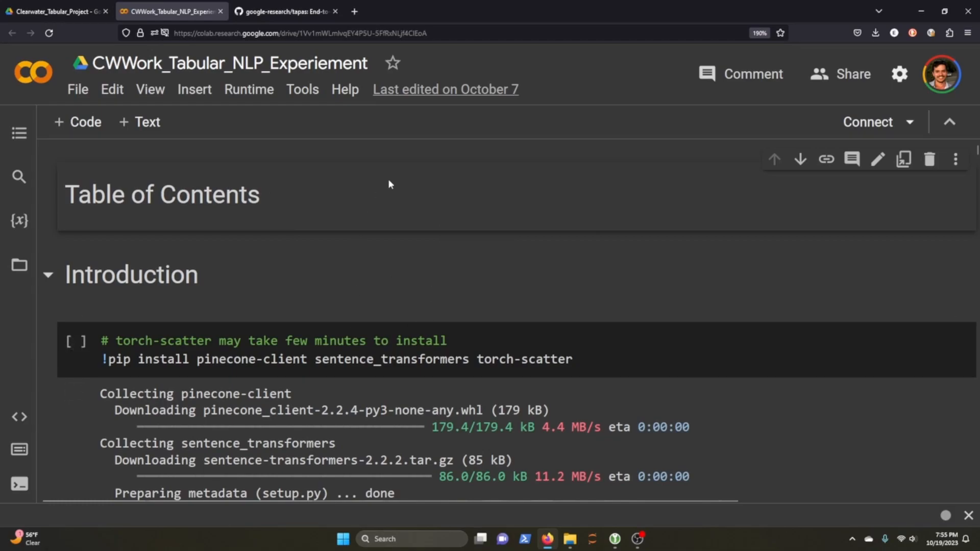
mouse_move(297, 196)
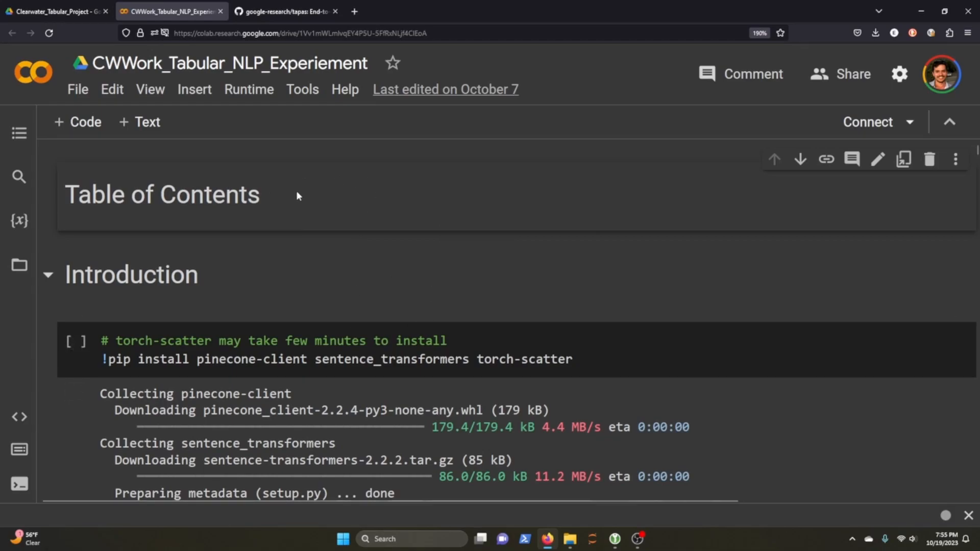
mouse_move(228, 171)
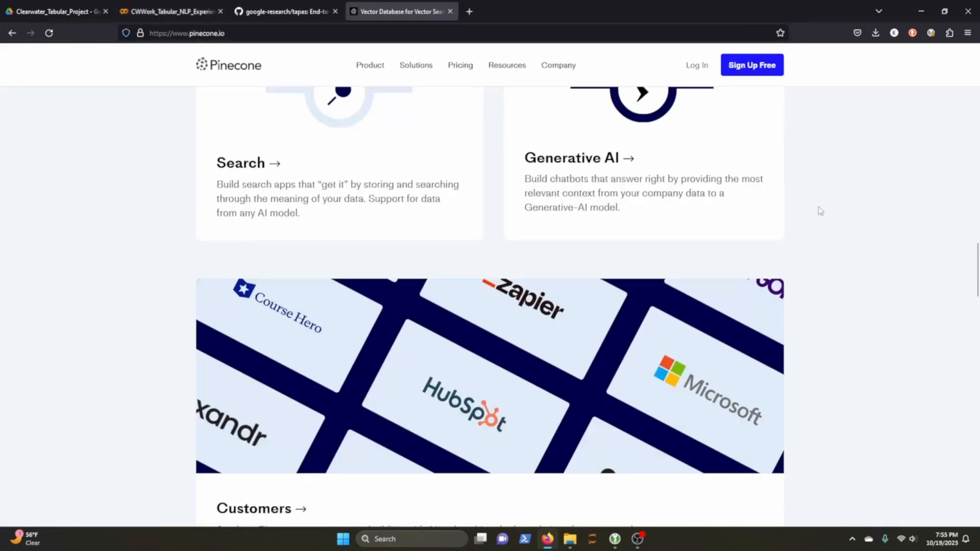
Scroll through the Pinecone homepage to the vector database pitch and customer logos
scroll(up, 3)
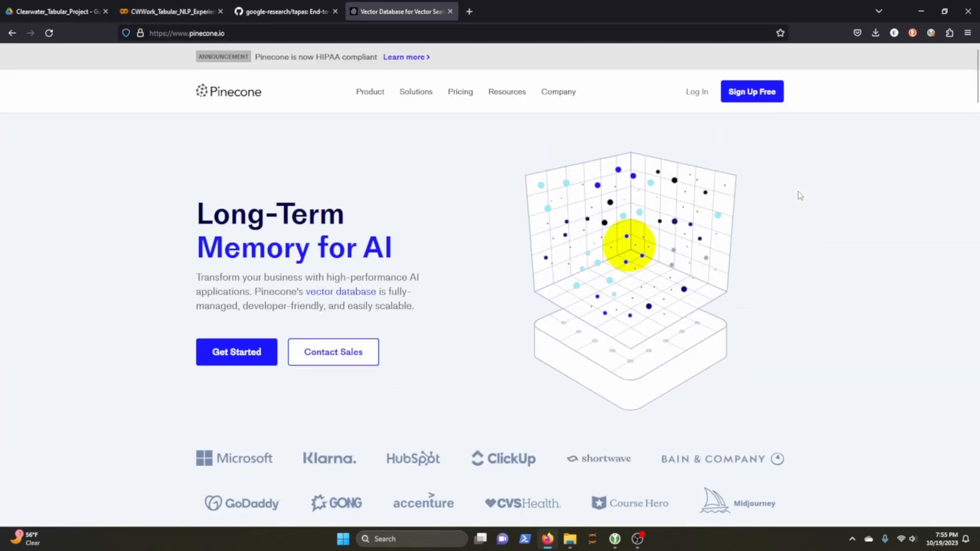
mouse_move(99, 252)
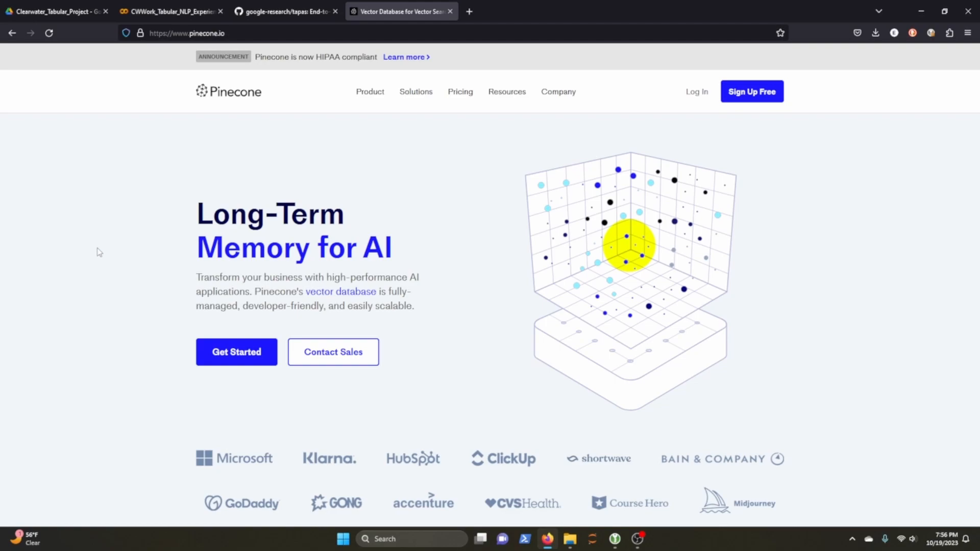
mouse_move(361, 200)
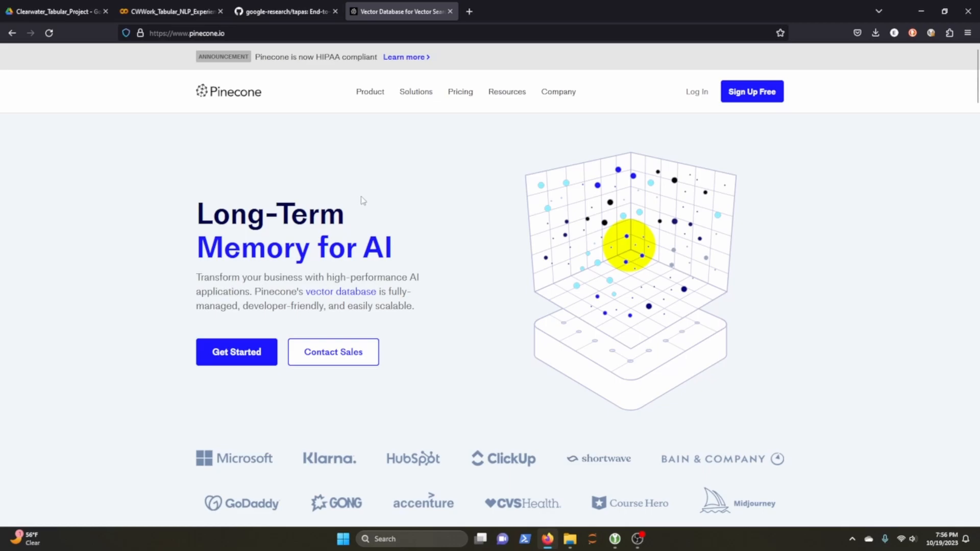
scroll(down, 3)
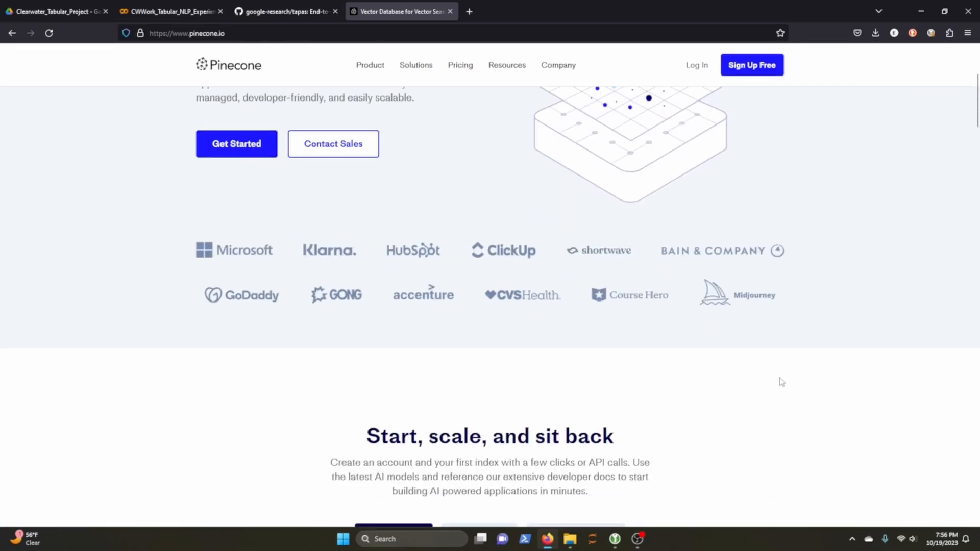
Switch back to the notebook showing the pinecone-client and sentence_transformers pip install cell
click(171, 11)
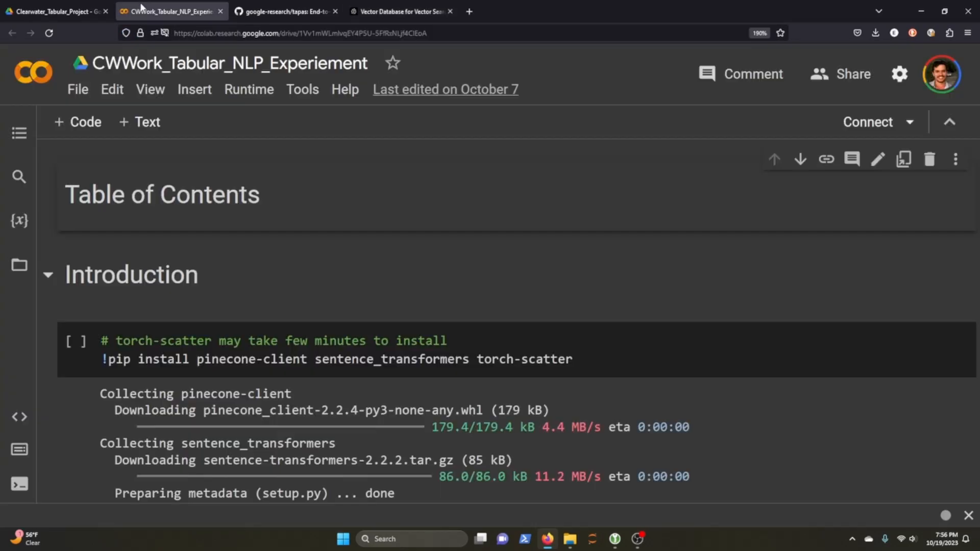
mouse_move(430, 184)
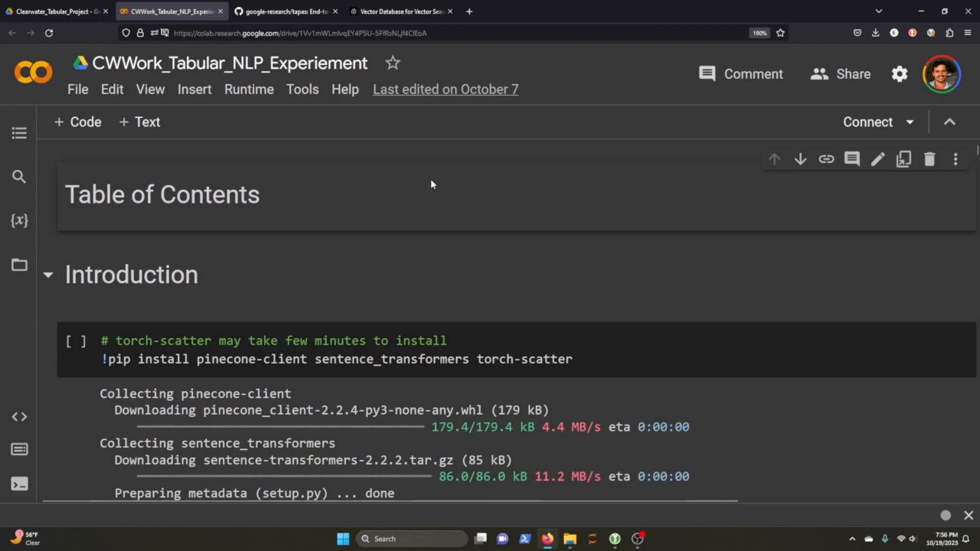
mouse_move(431, 189)
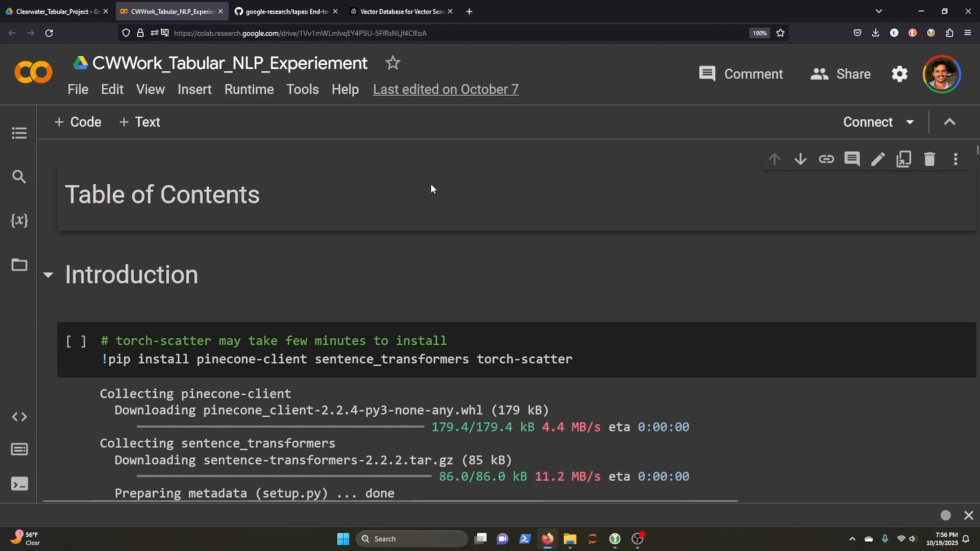
mouse_move(627, 318)
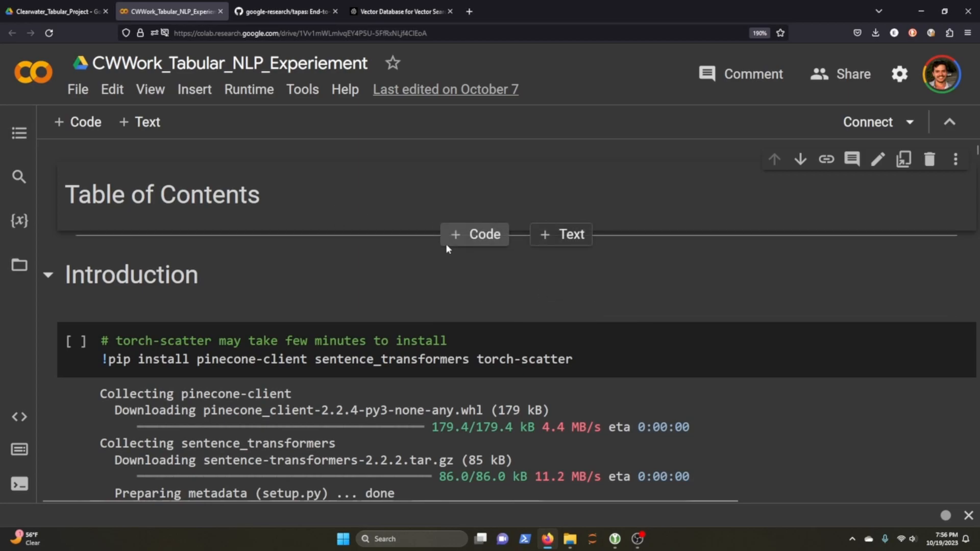
mouse_move(377, 234)
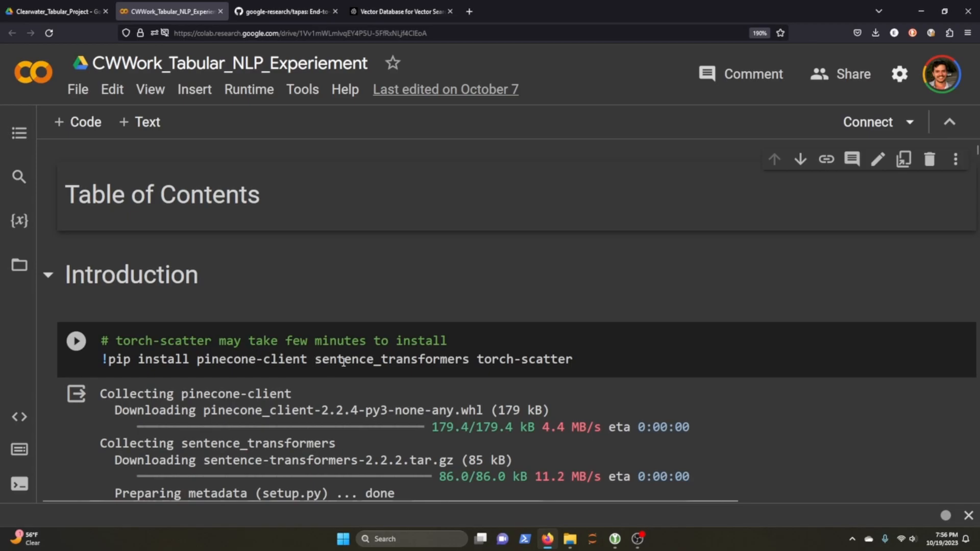
scroll(down, 3)
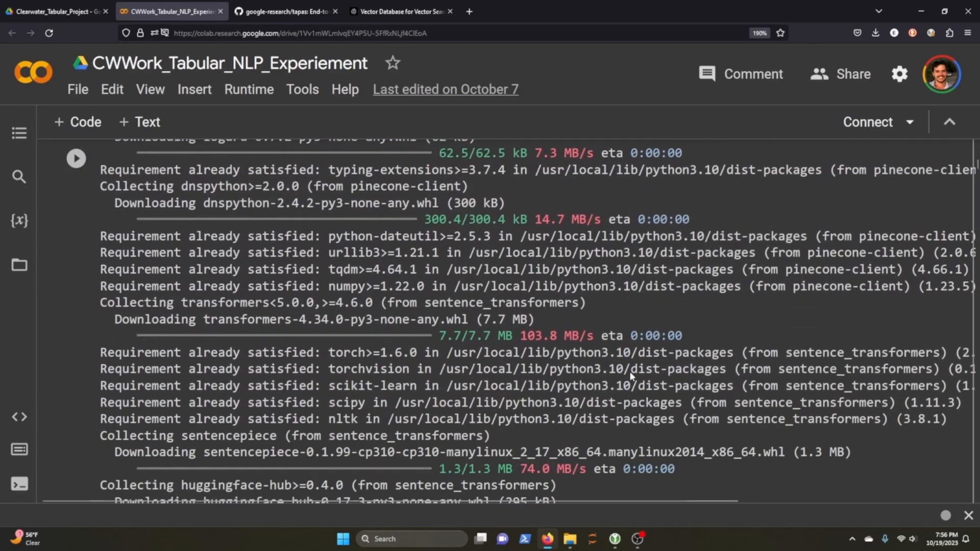
scroll(down, 3)
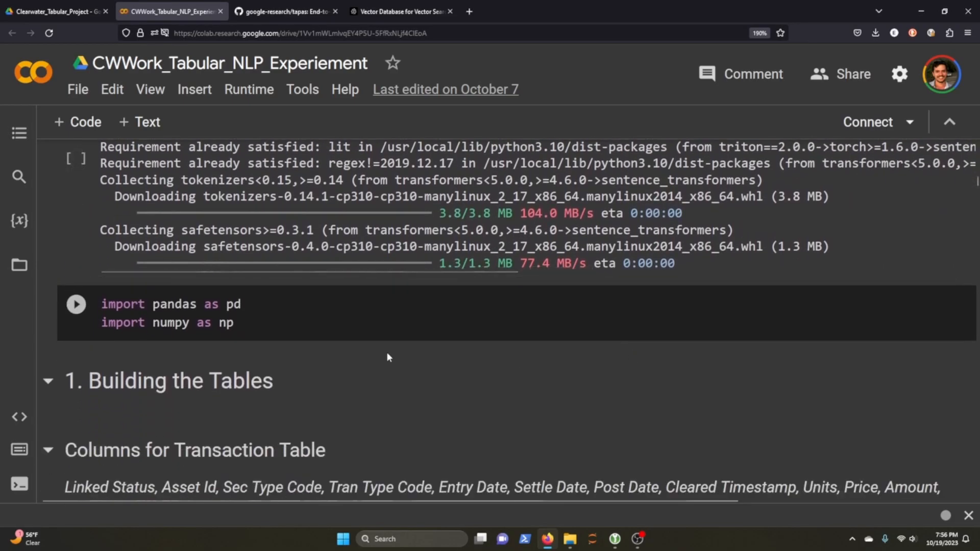
click(274, 330)
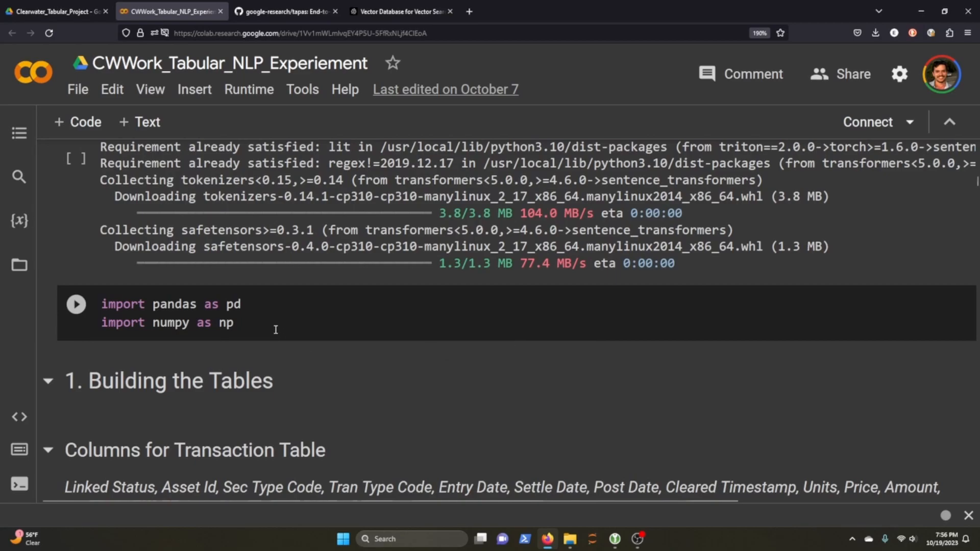
scroll(down, 3)
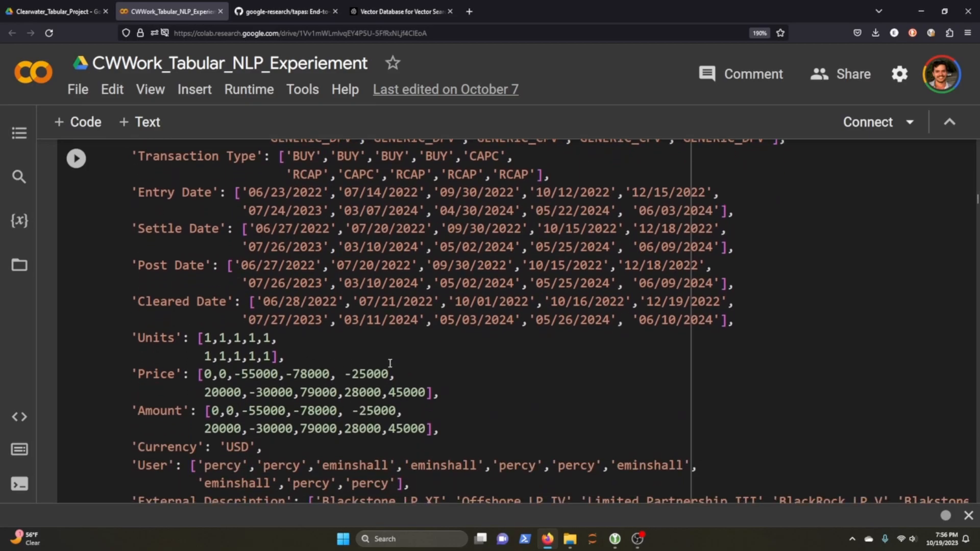
mouse_move(636, 438)
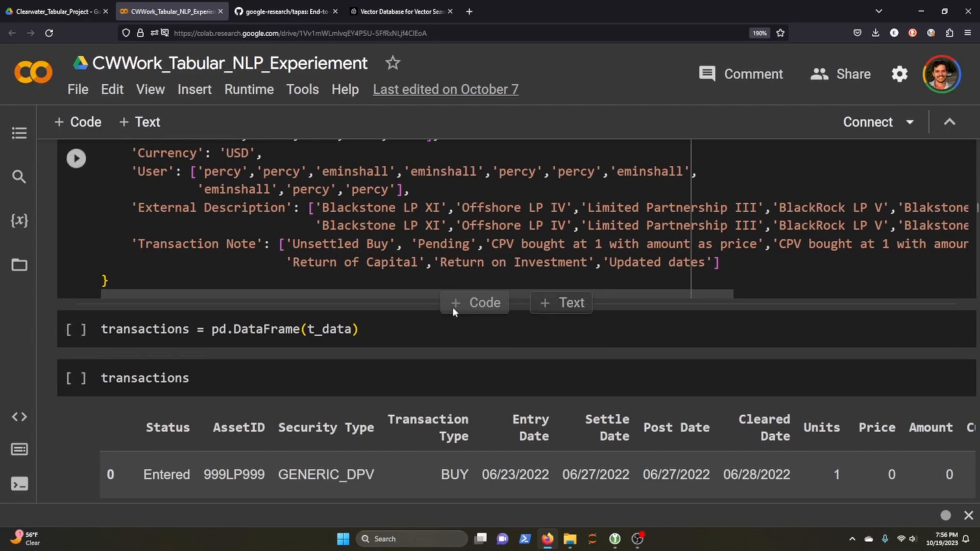
scroll(down, 3)
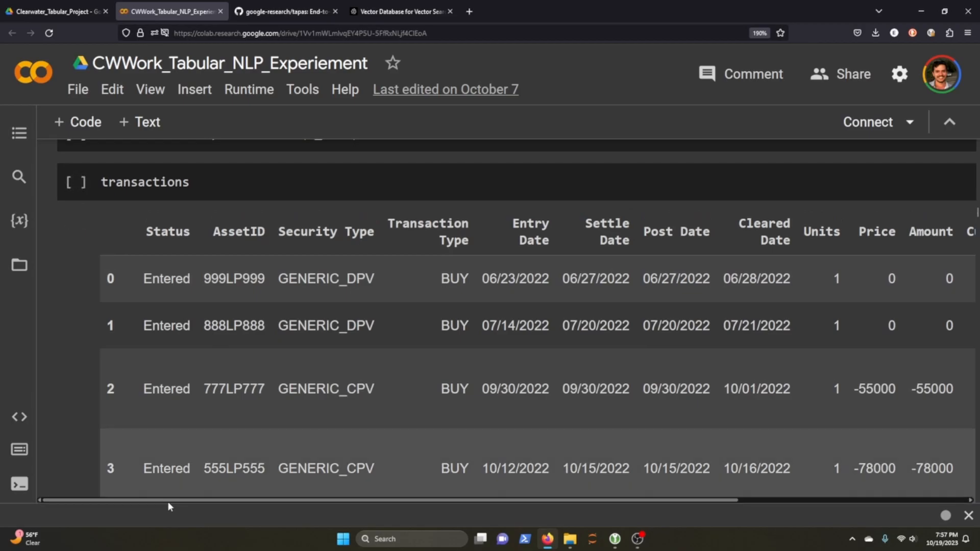
scroll(down, 3)
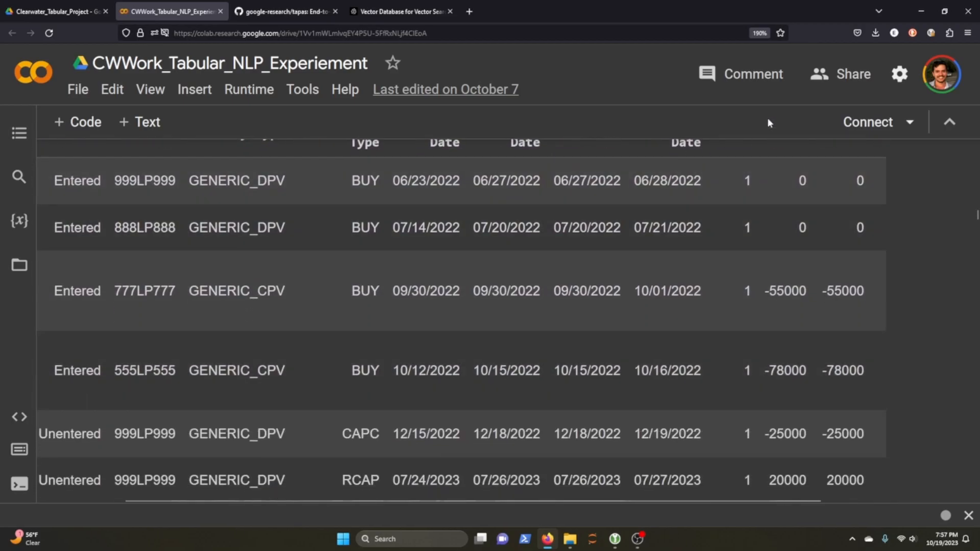
scroll(down, 3)
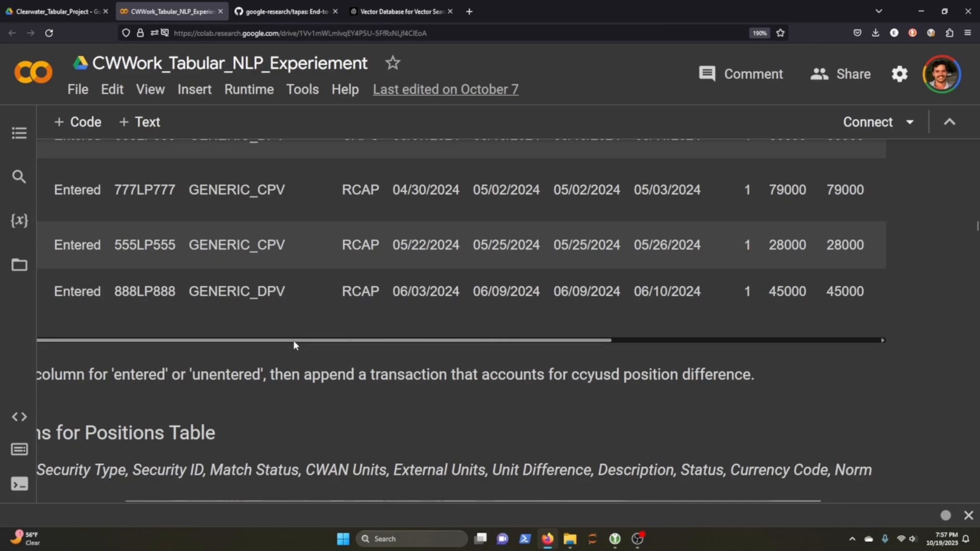
scroll(down, 3)
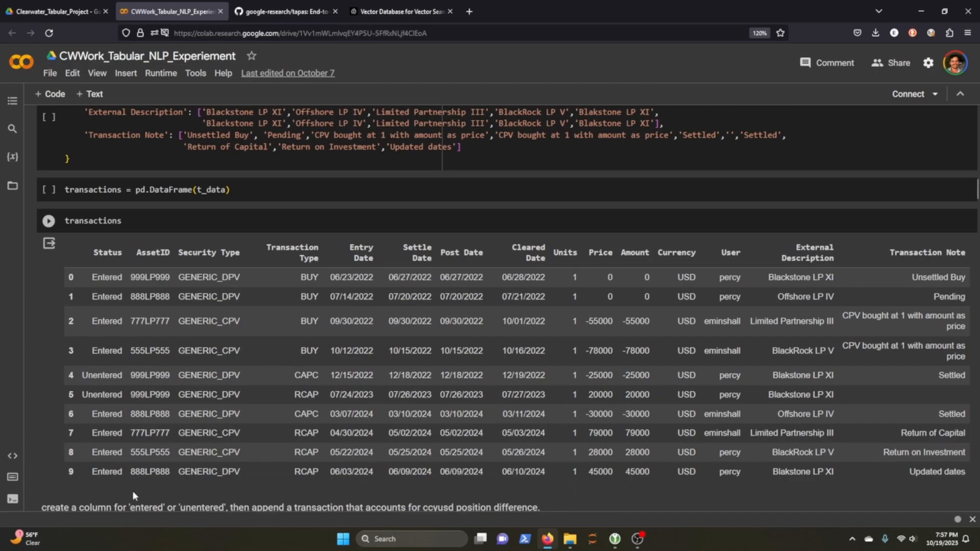
mouse_move(874, 460)
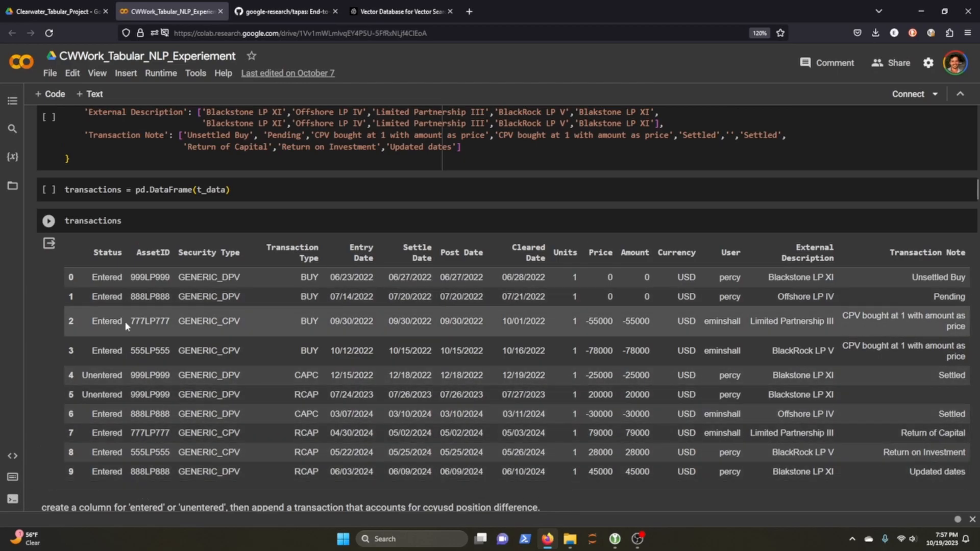
mouse_move(353, 405)
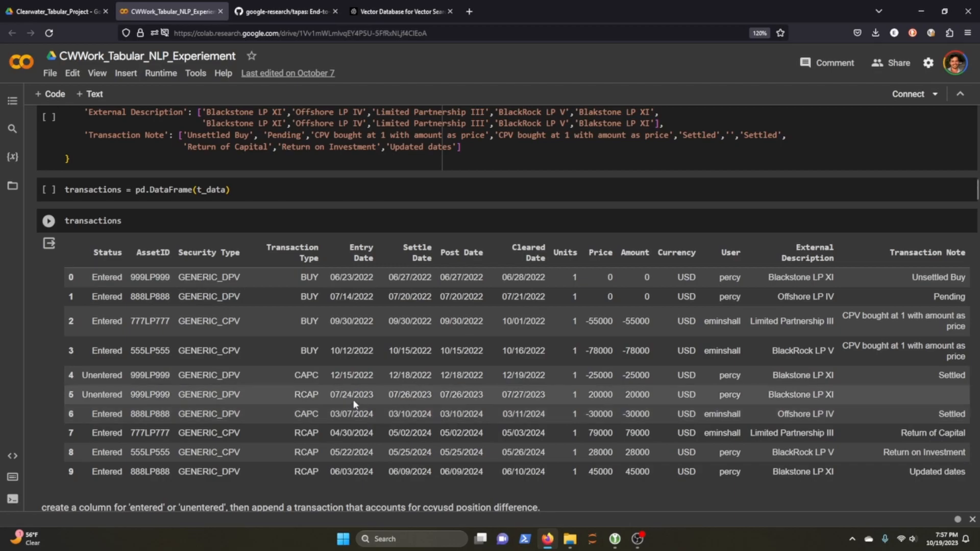
mouse_move(367, 383)
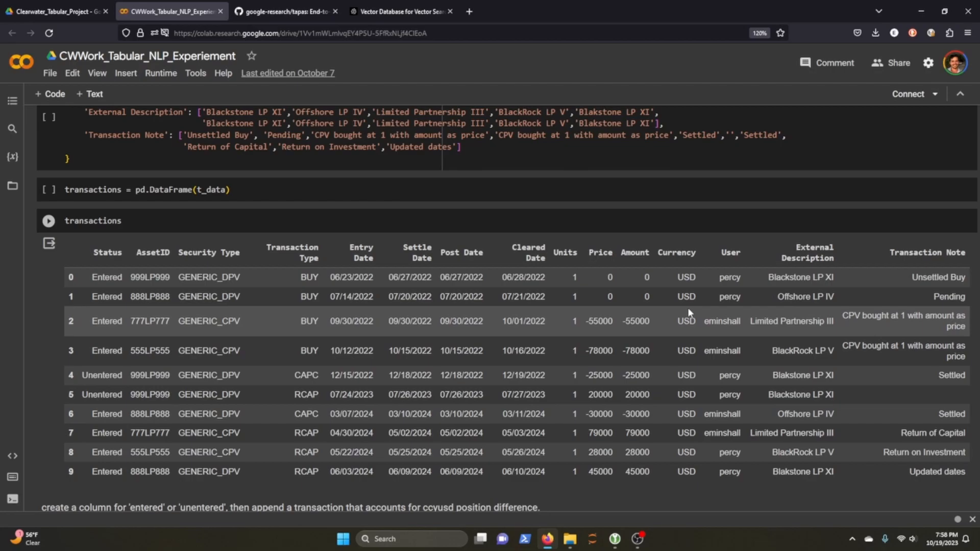
mouse_move(631, 333)
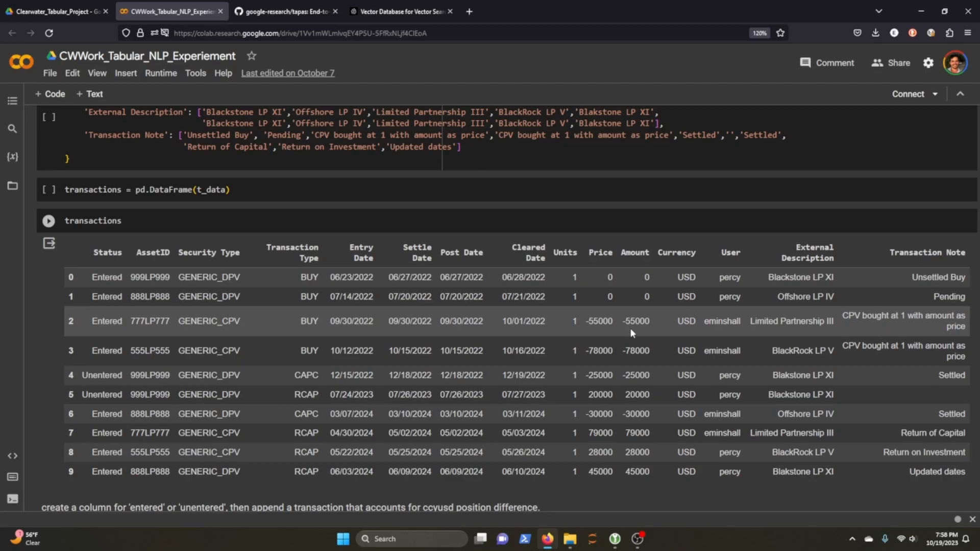
mouse_move(622, 327)
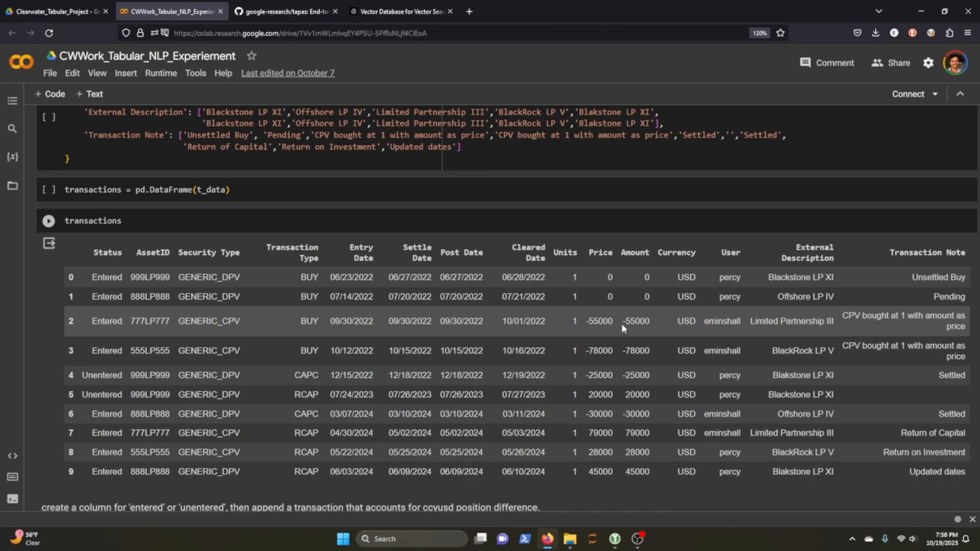
scroll(down, 3)
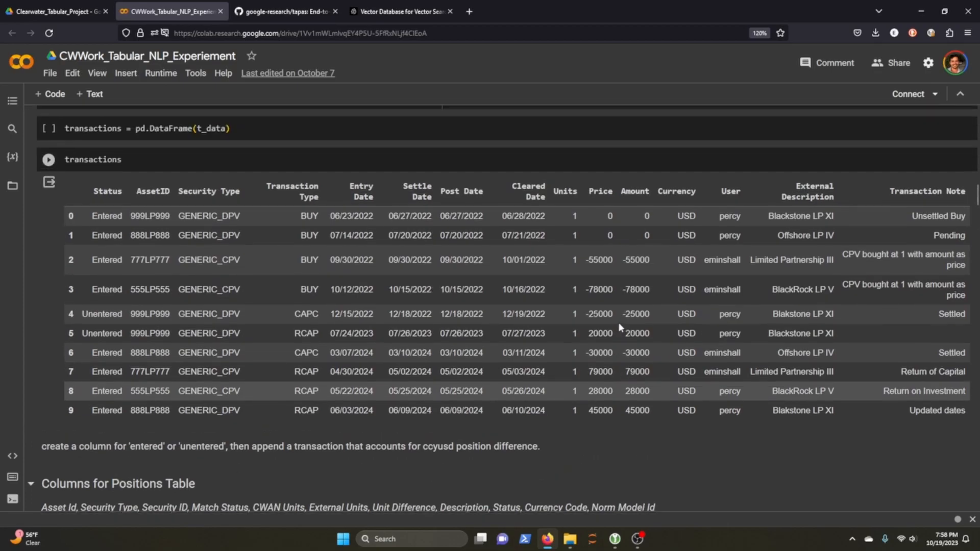
scroll(down, 3)
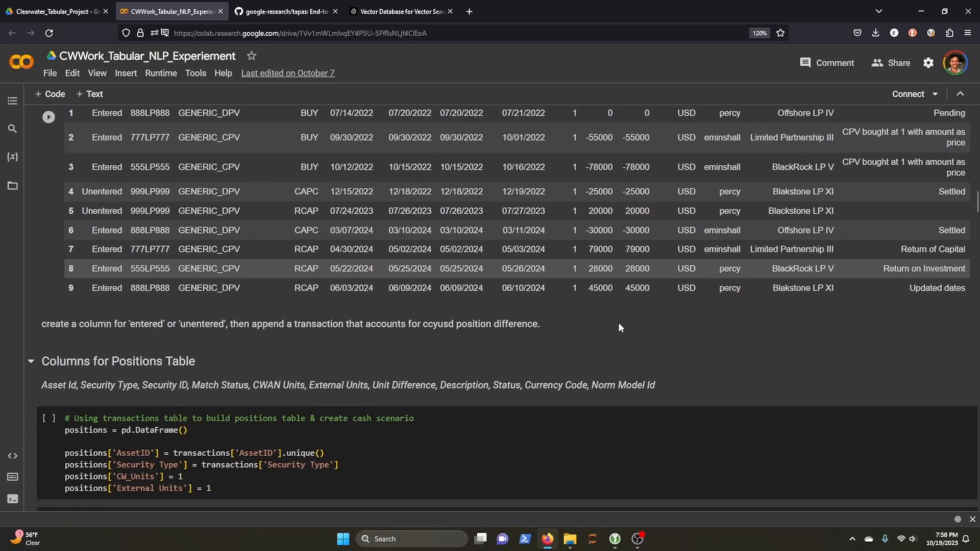
scroll(down, 3)
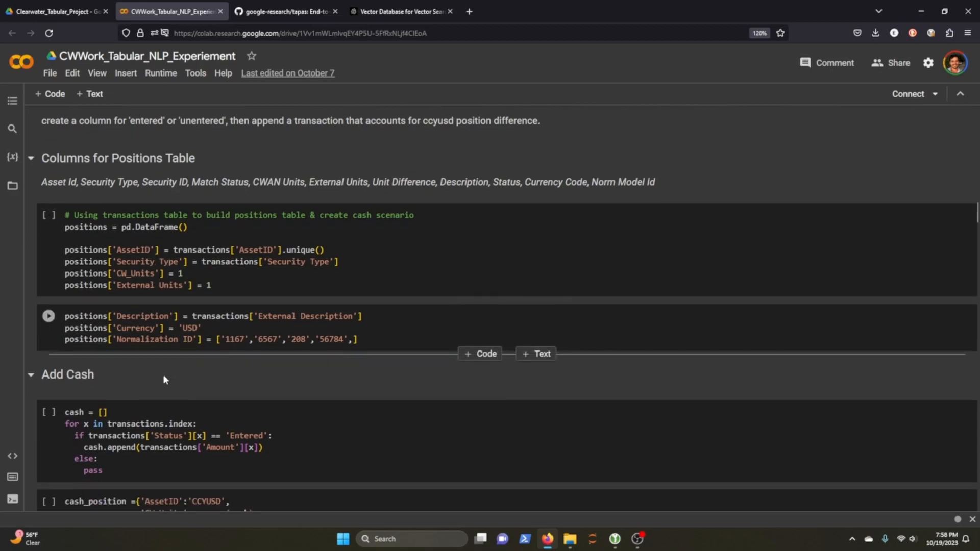
scroll(down, 3)
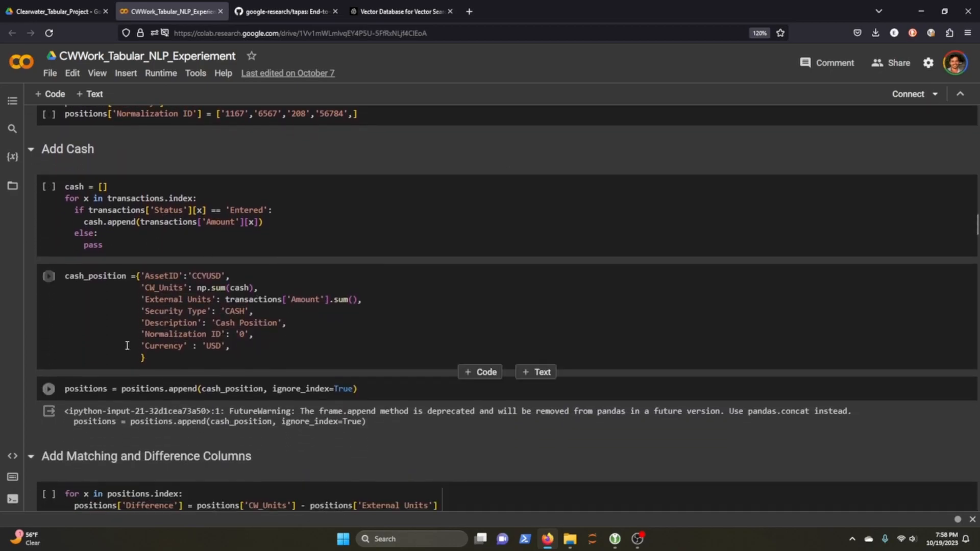
scroll(down, 3)
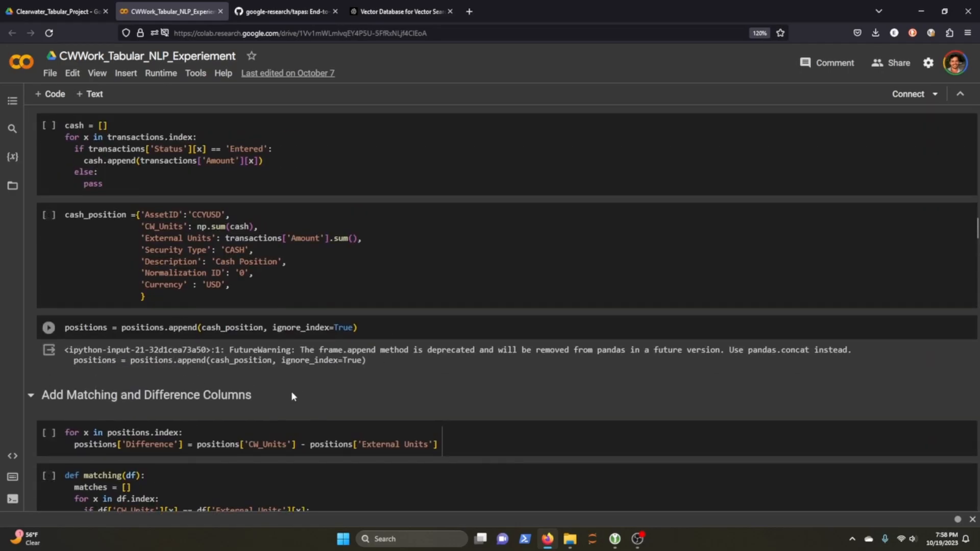
scroll(down, 3)
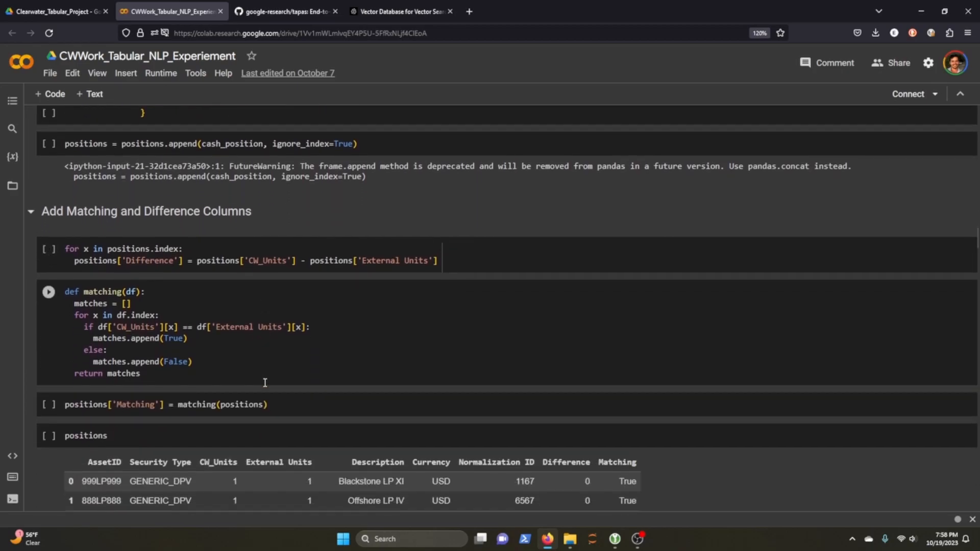
scroll(down, 3)
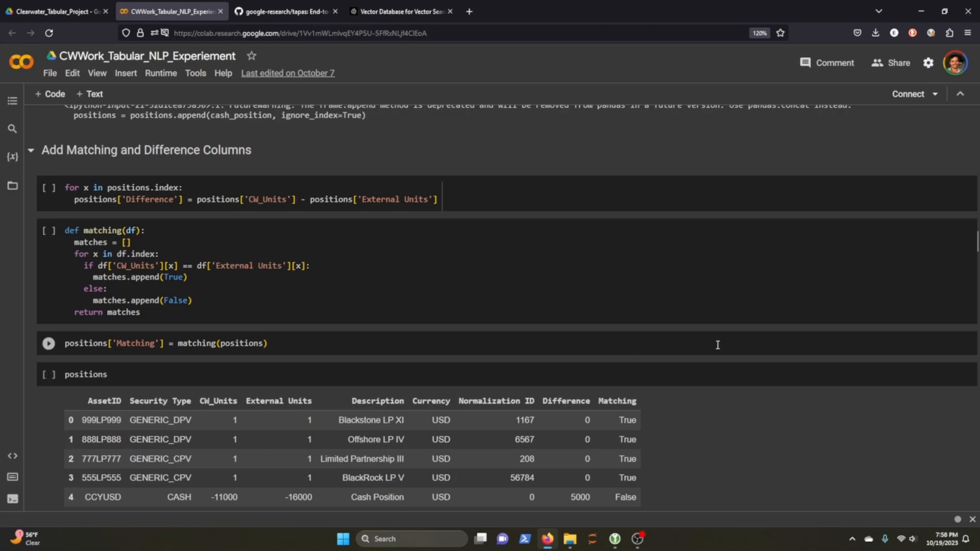
mouse_move(706, 348)
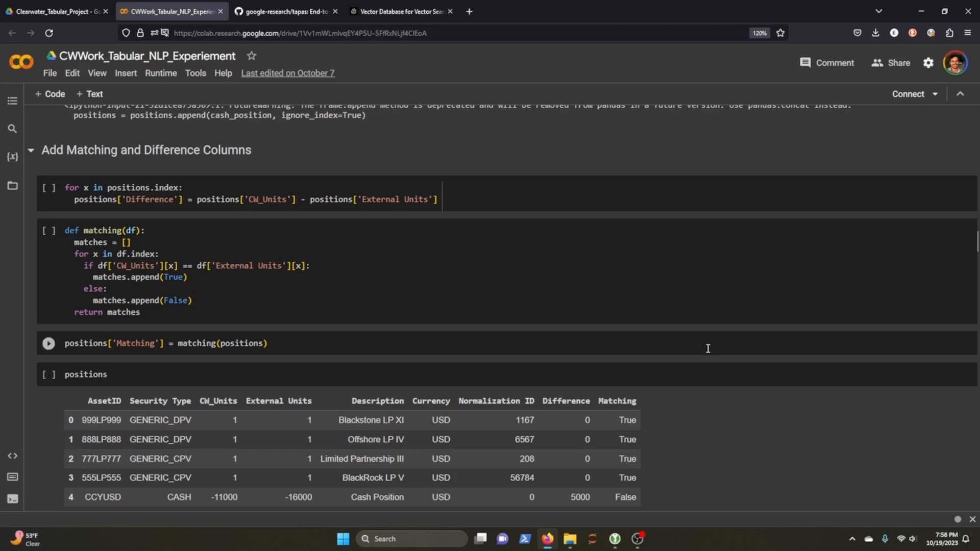
scroll(down, 3)
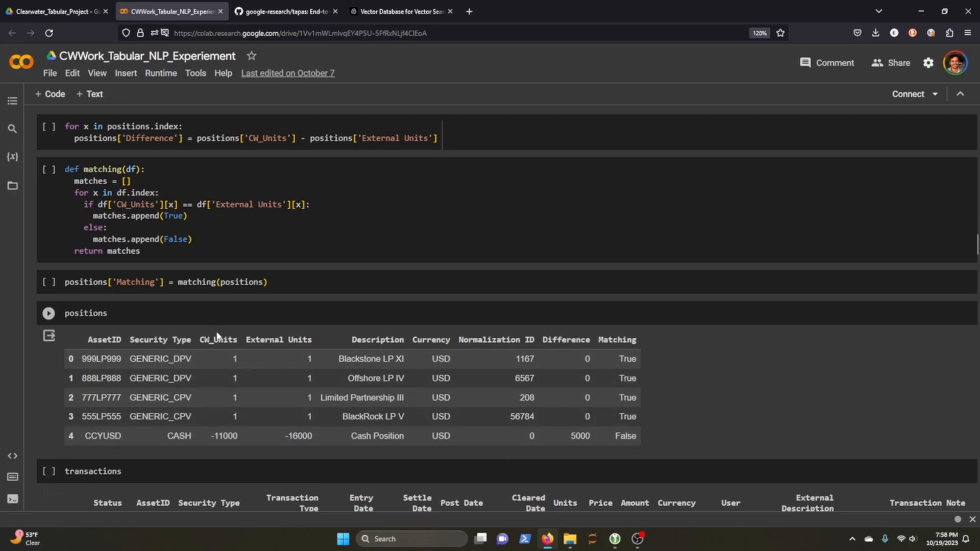
mouse_move(236, 455)
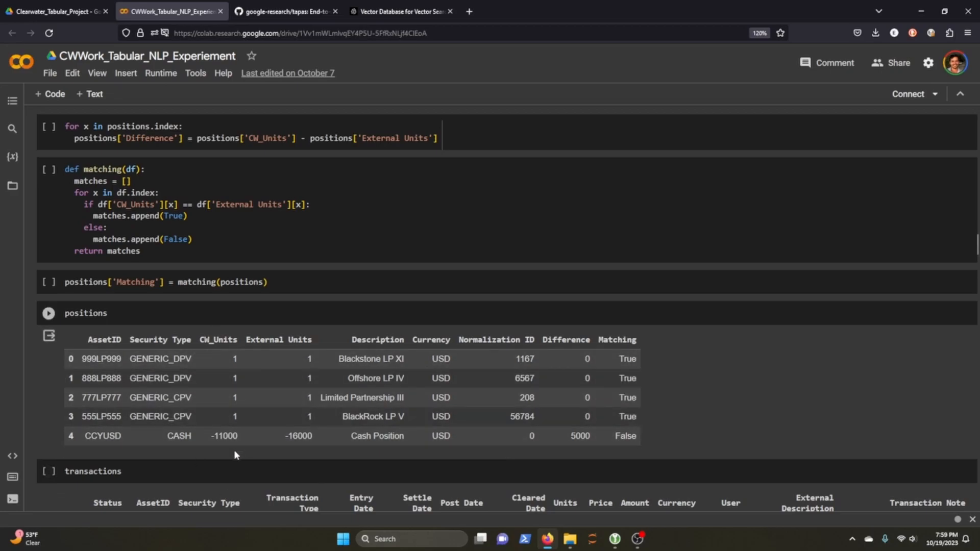
mouse_move(239, 452)
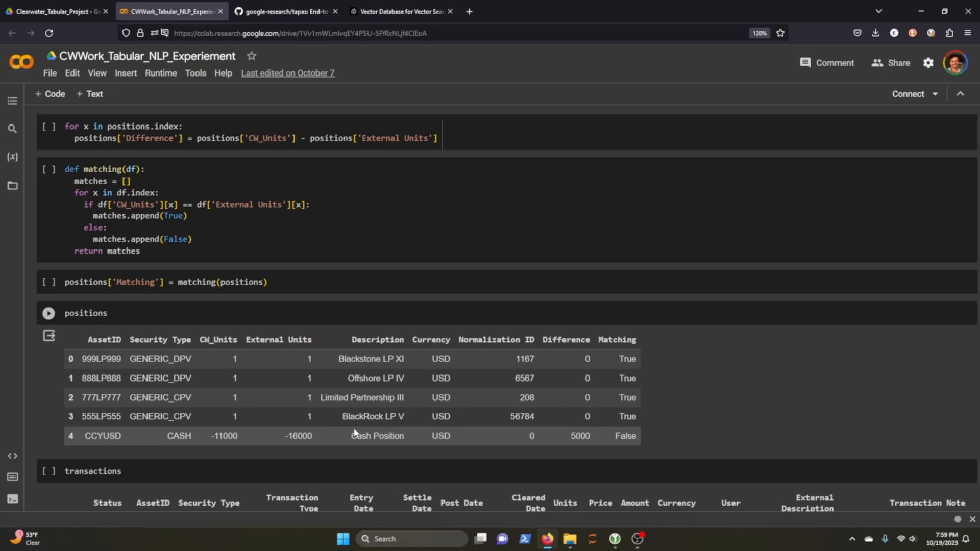
mouse_move(296, 450)
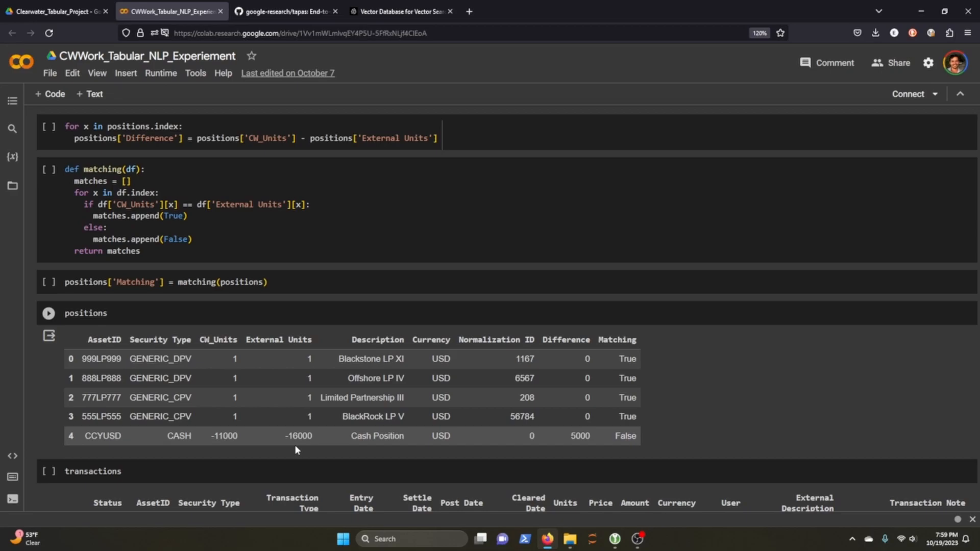
mouse_move(619, 450)
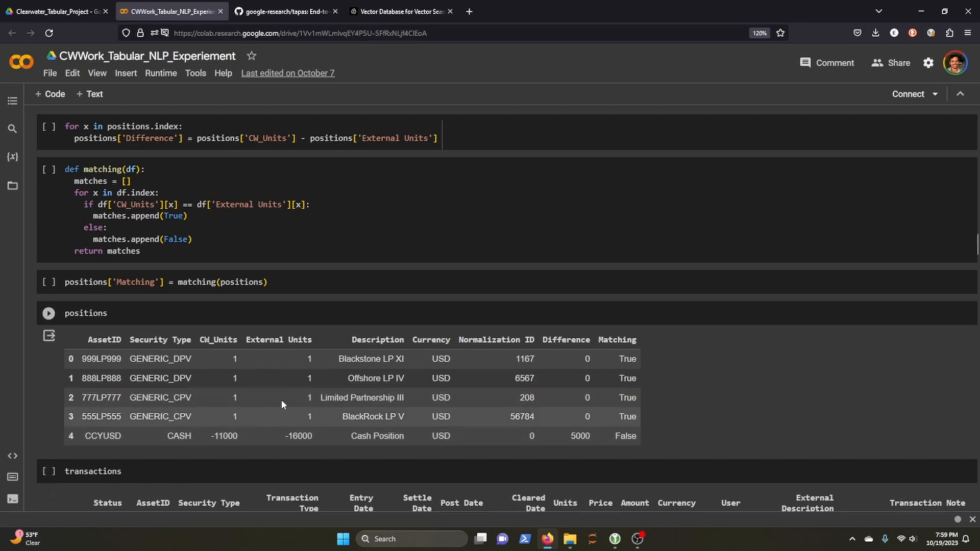
scroll(up, 3)
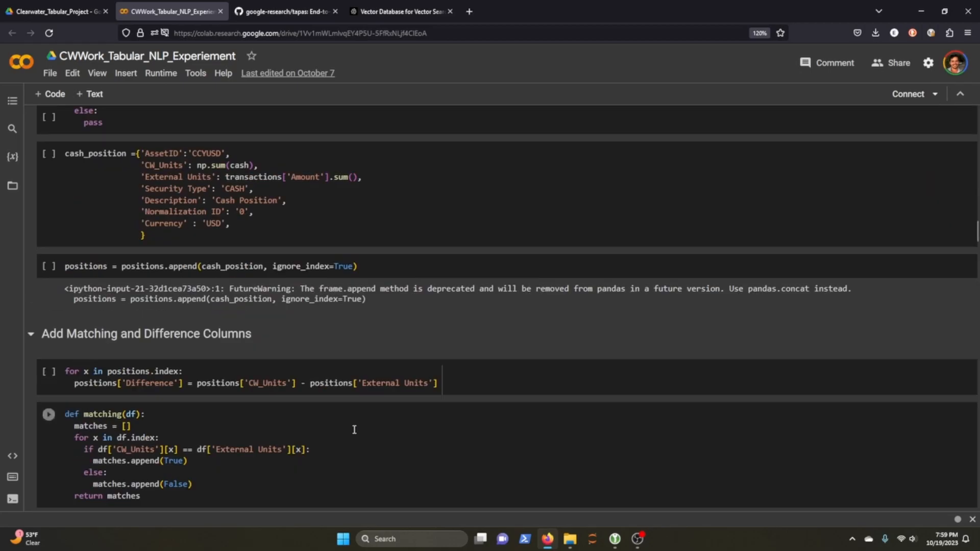
scroll(down, 3)
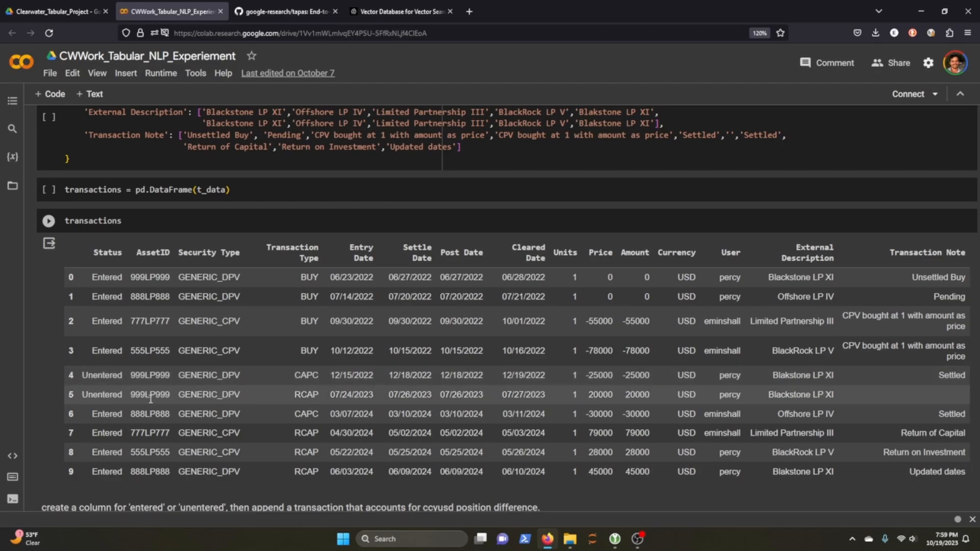
mouse_move(143, 406)
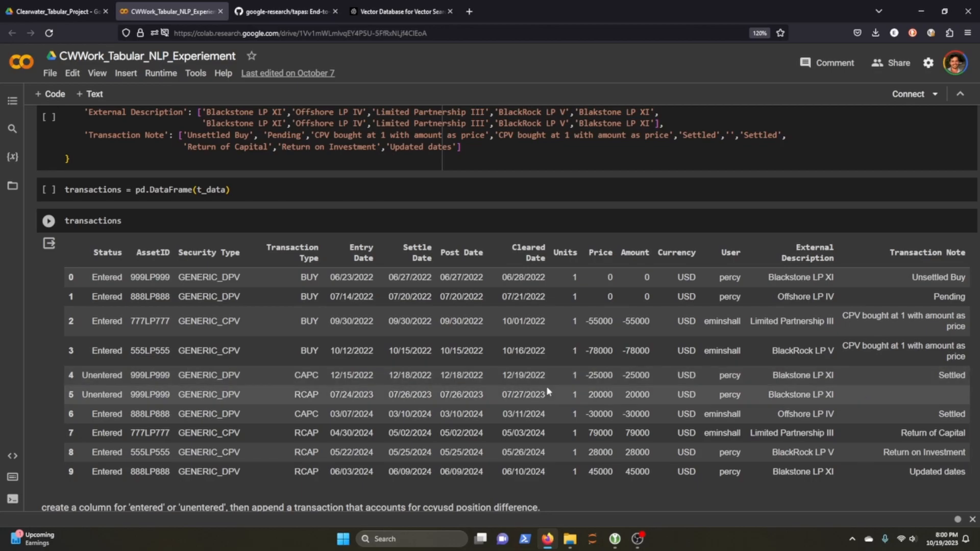
scroll(down, 3)
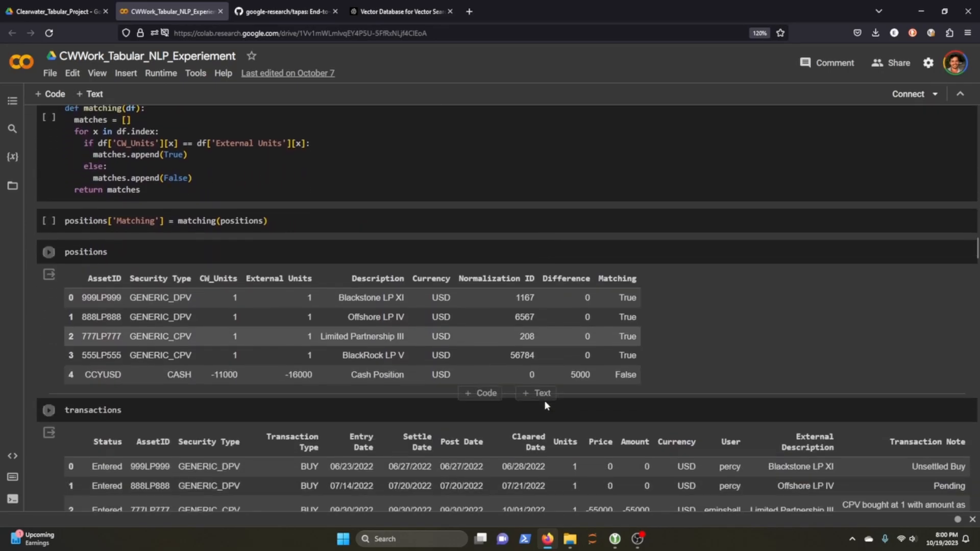
scroll(down, 3)
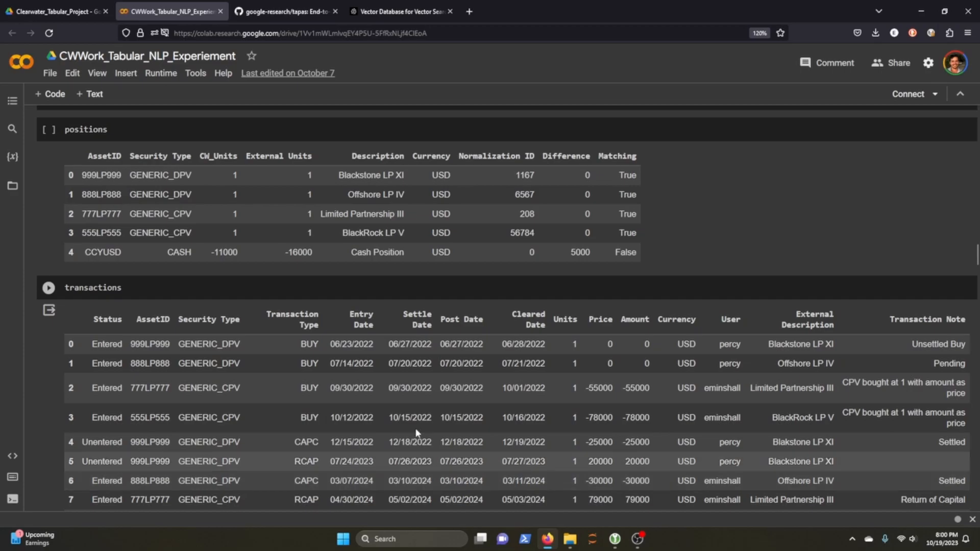
scroll(down, 3)
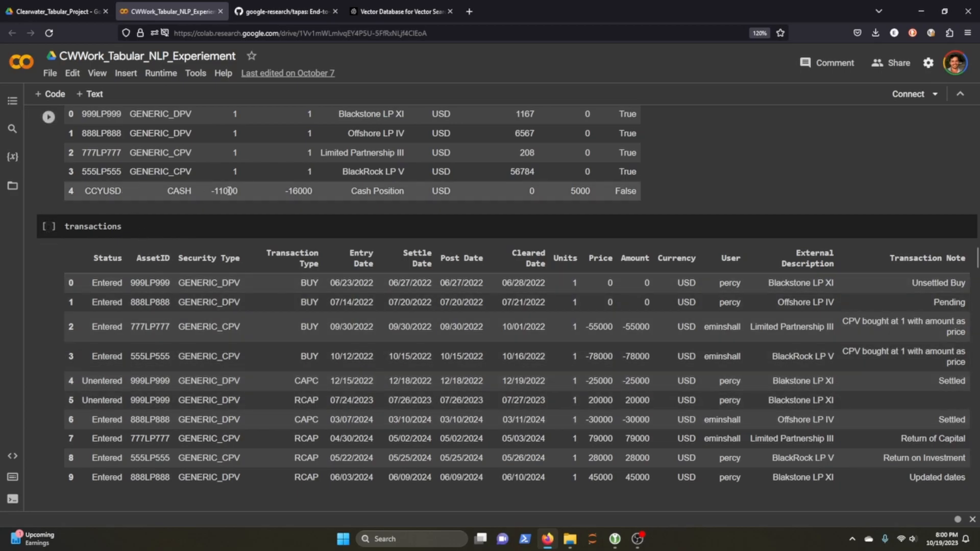
double_click(579, 191)
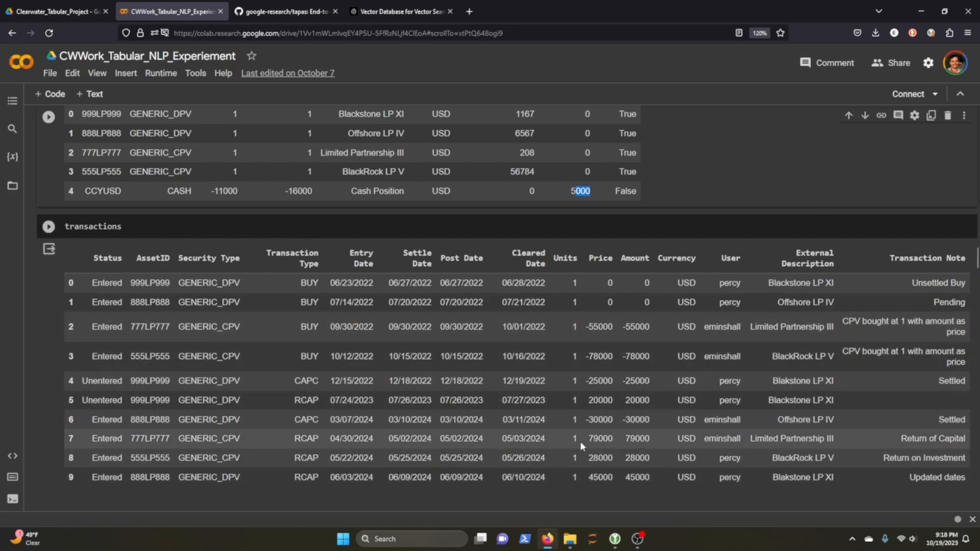
scroll(down, 3)
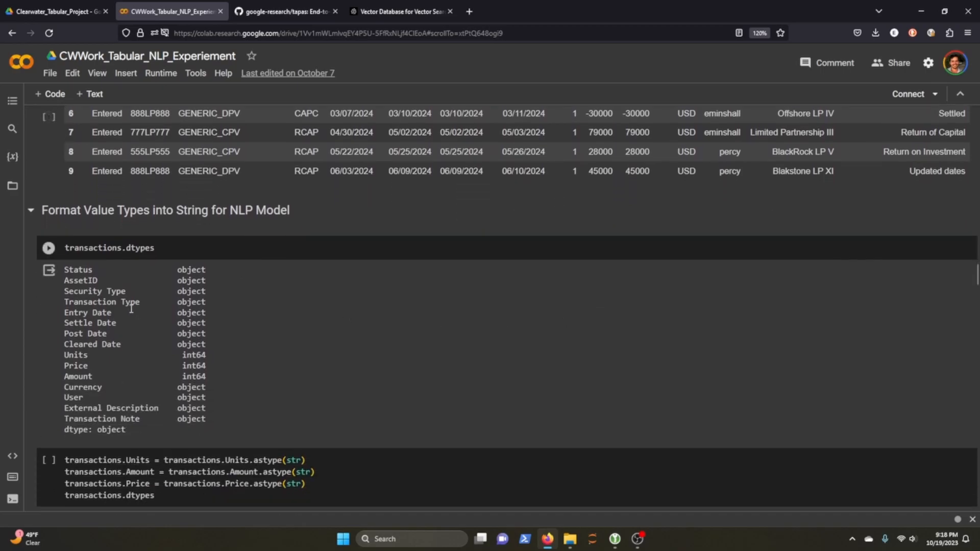
scroll(down, 3)
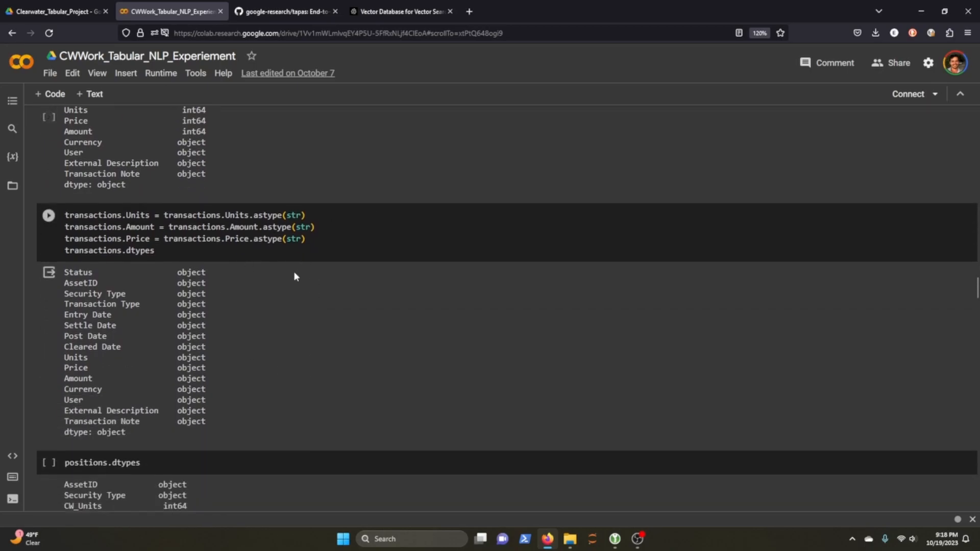
scroll(down, 3)
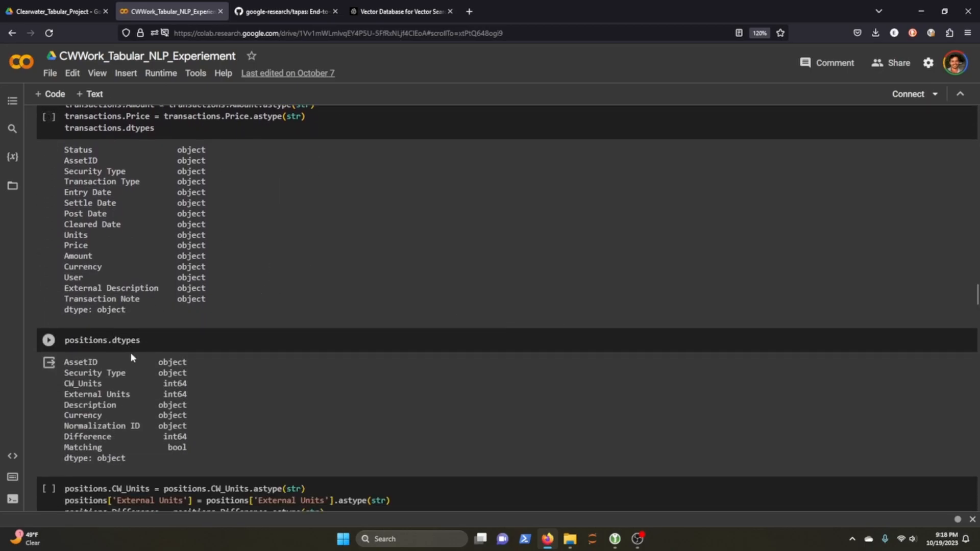
mouse_move(263, 427)
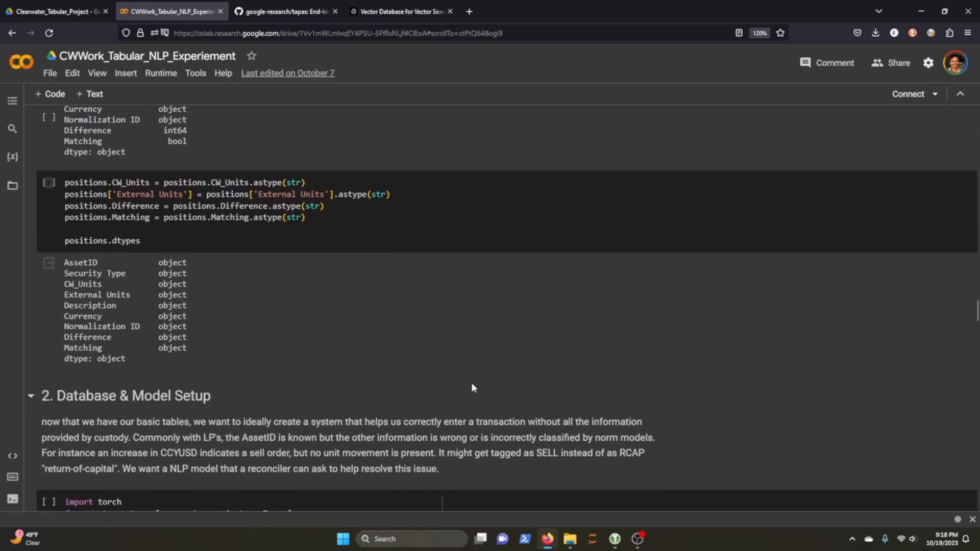
scroll(down, 3)
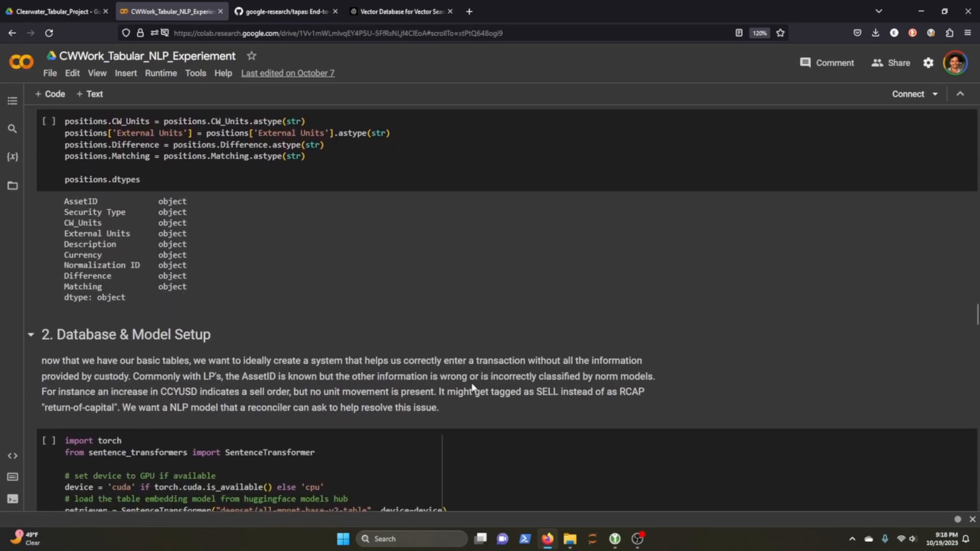
mouse_move(465, 388)
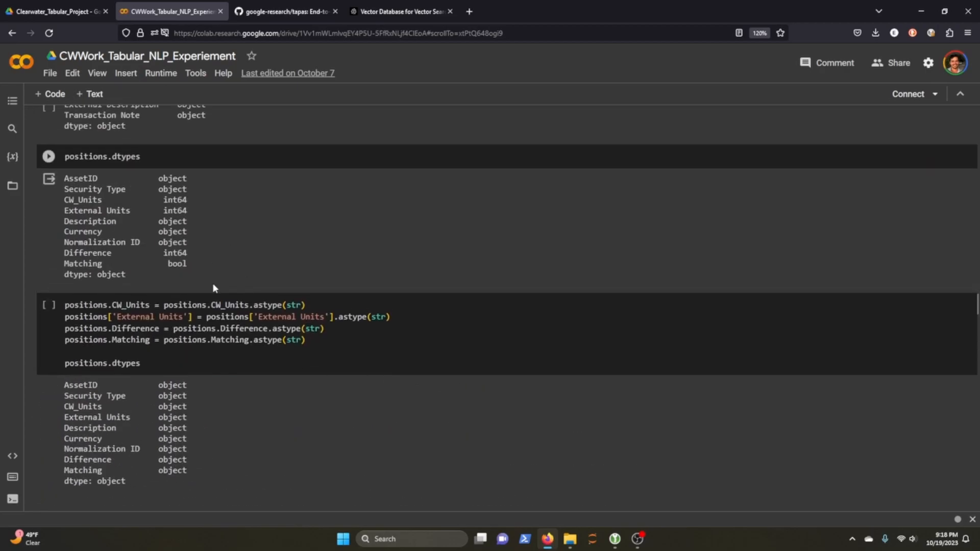
scroll(down, 3)
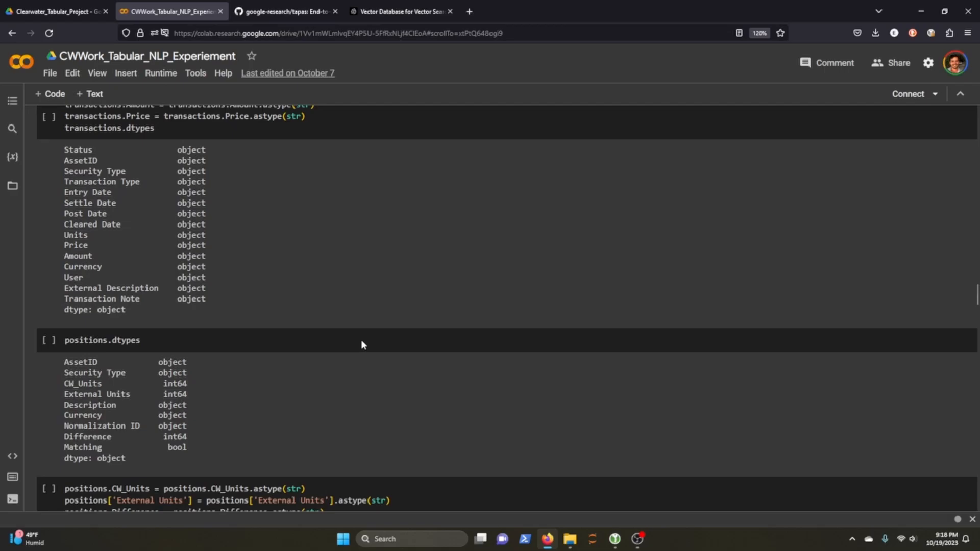
scroll(down, 3)
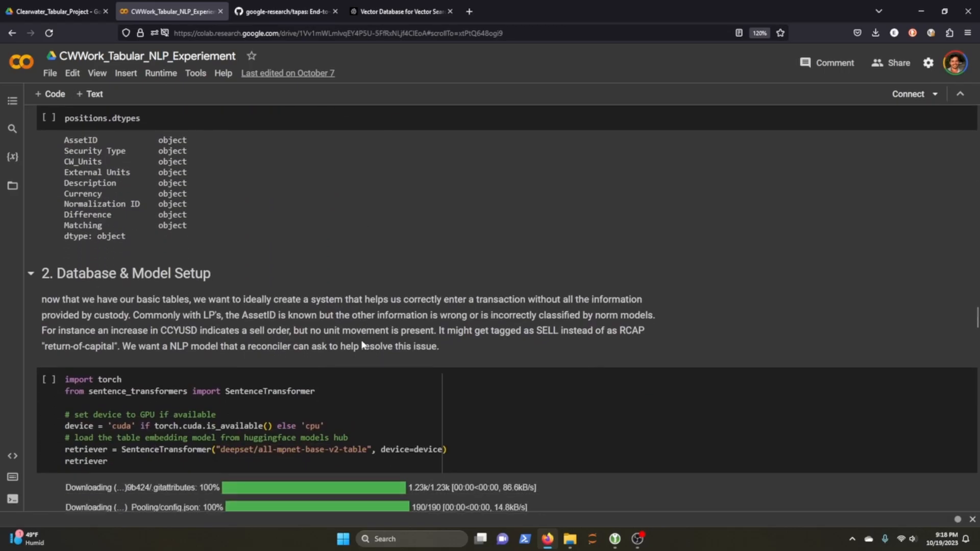
scroll(down, 3)
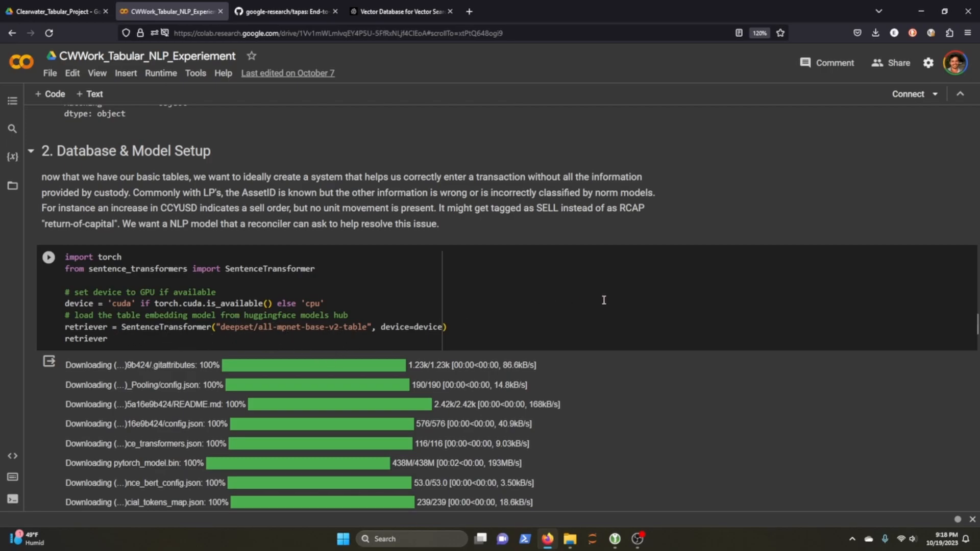
scroll(down, 3)
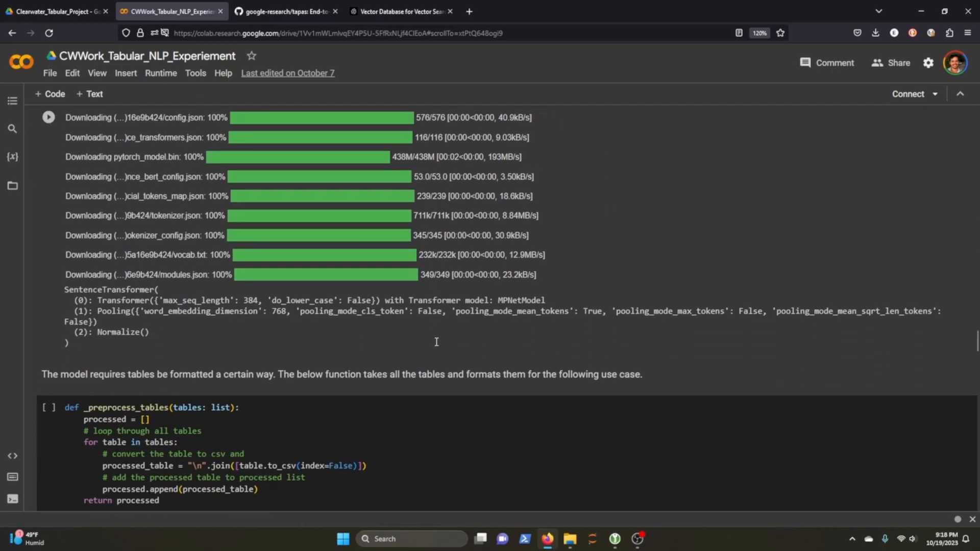
scroll(down, 3)
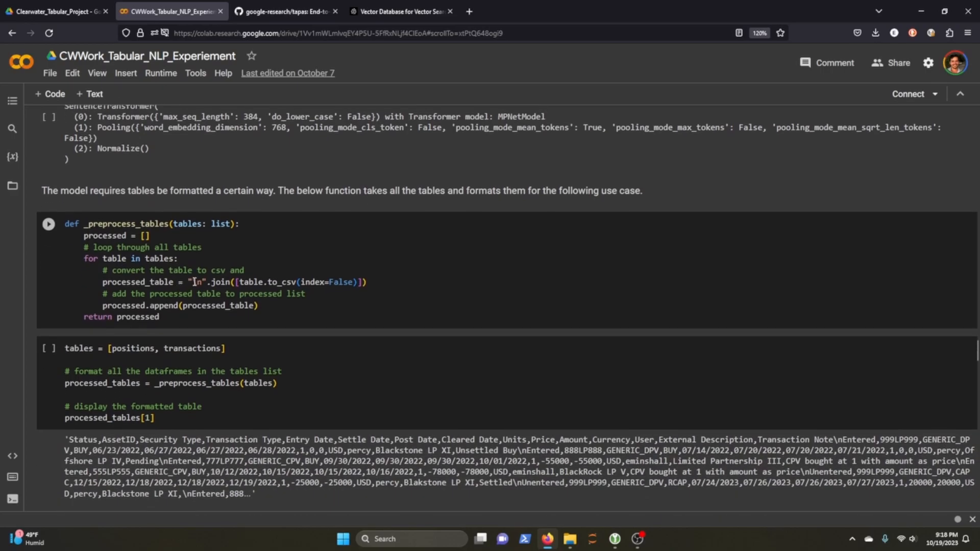
scroll(down, 3)
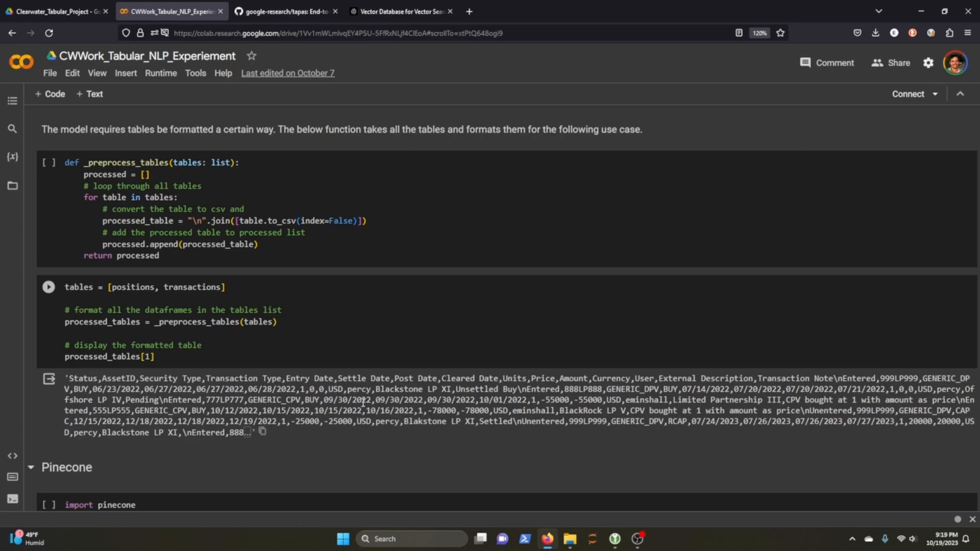
mouse_move(472, 388)
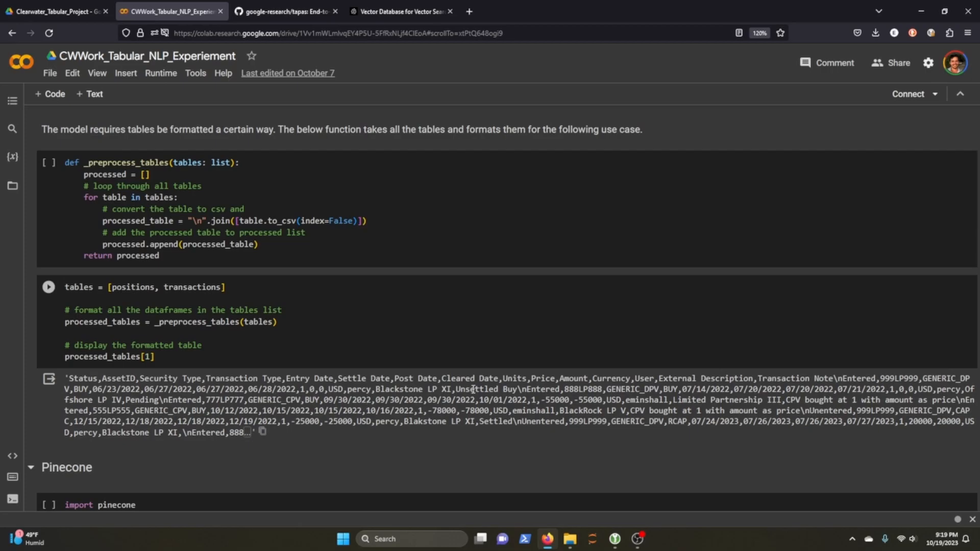
scroll(down, 3)
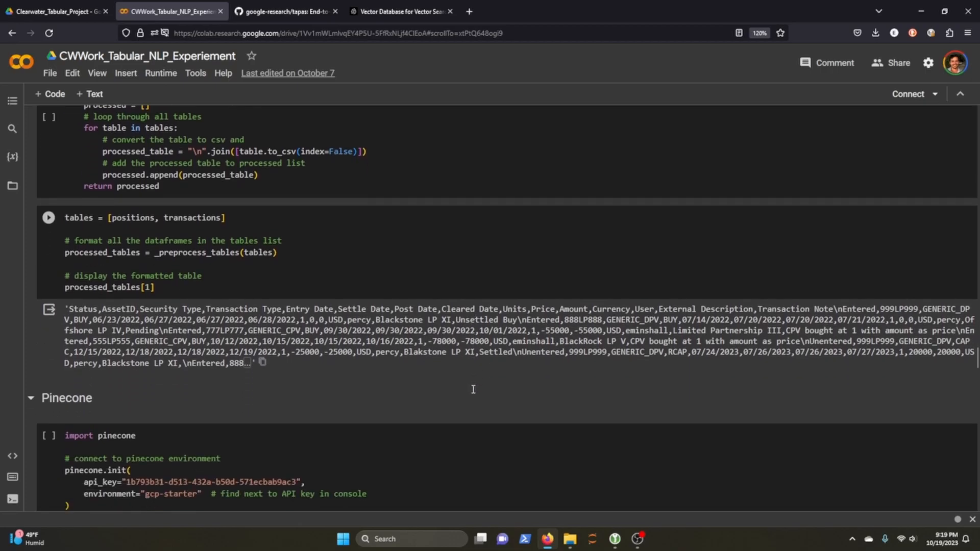
scroll(down, 3)
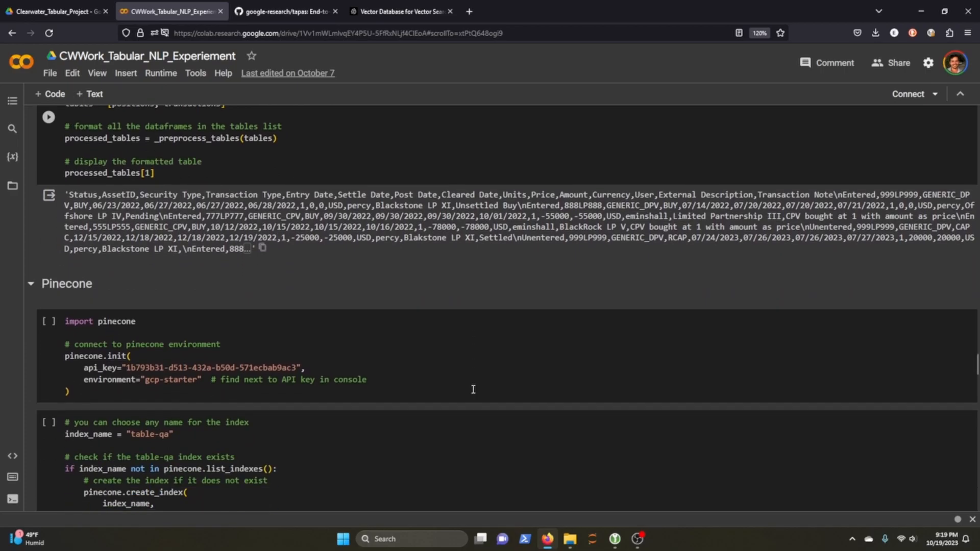
mouse_move(467, 389)
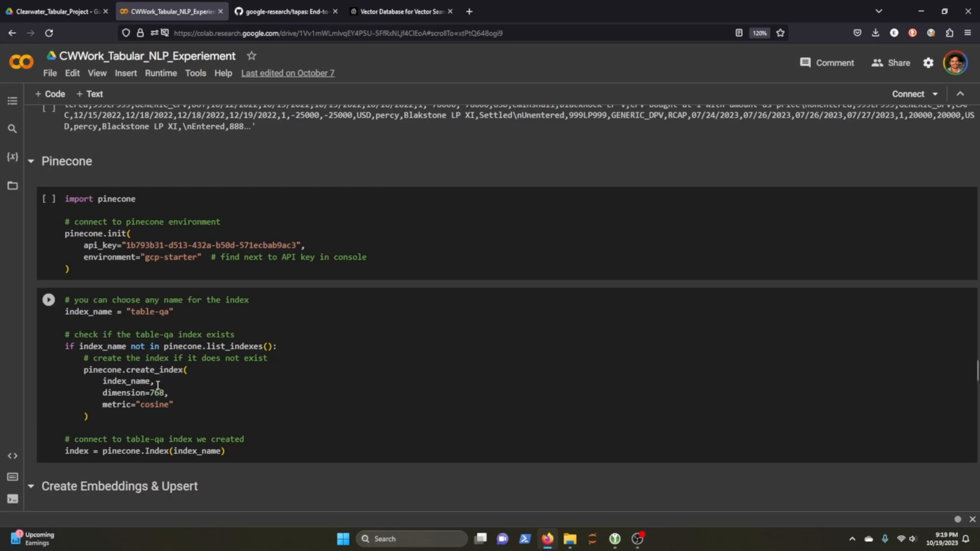
scroll(down, 3)
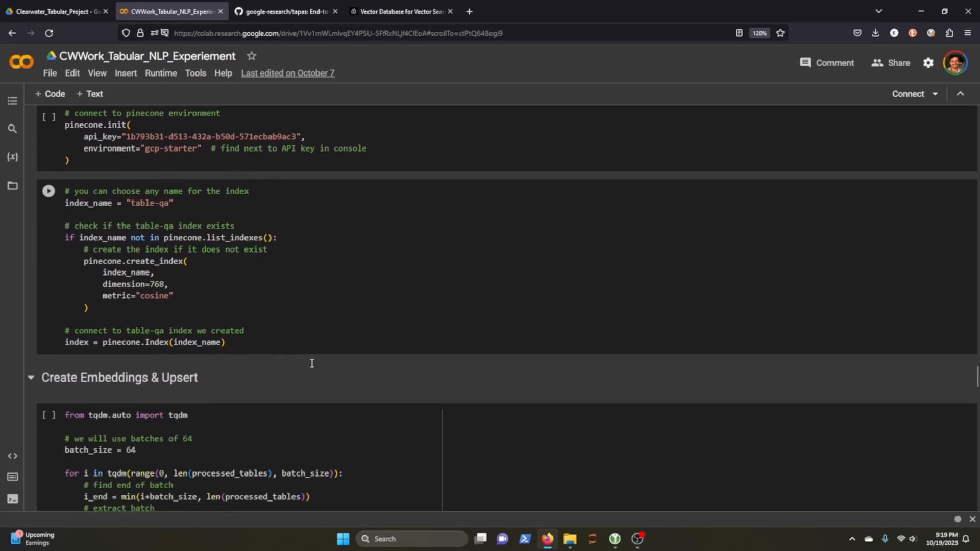
scroll(down, 3)
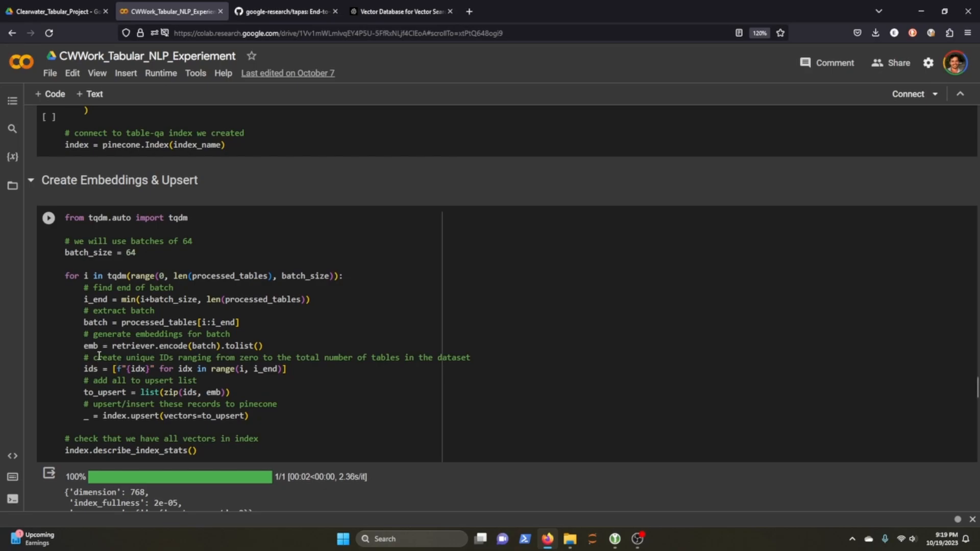
scroll(down, 3)
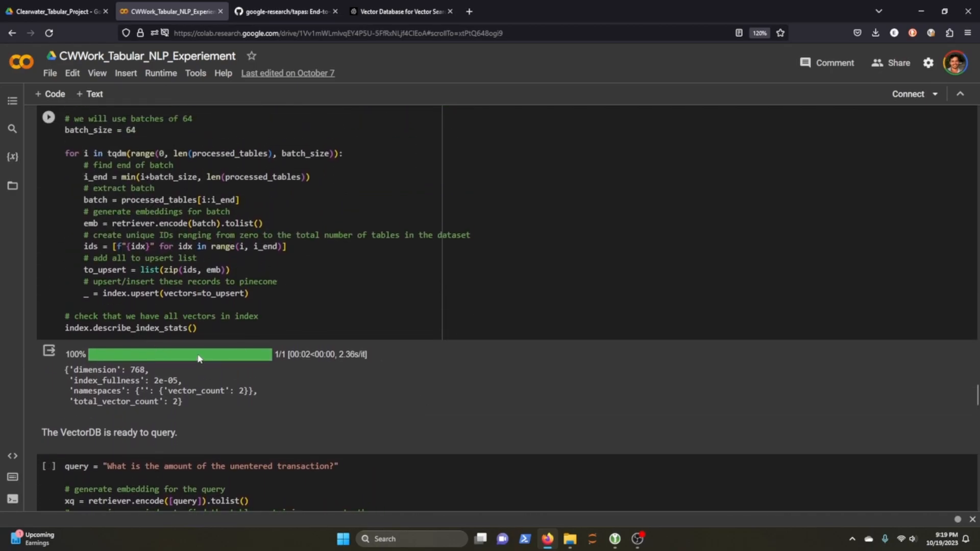
mouse_move(241, 378)
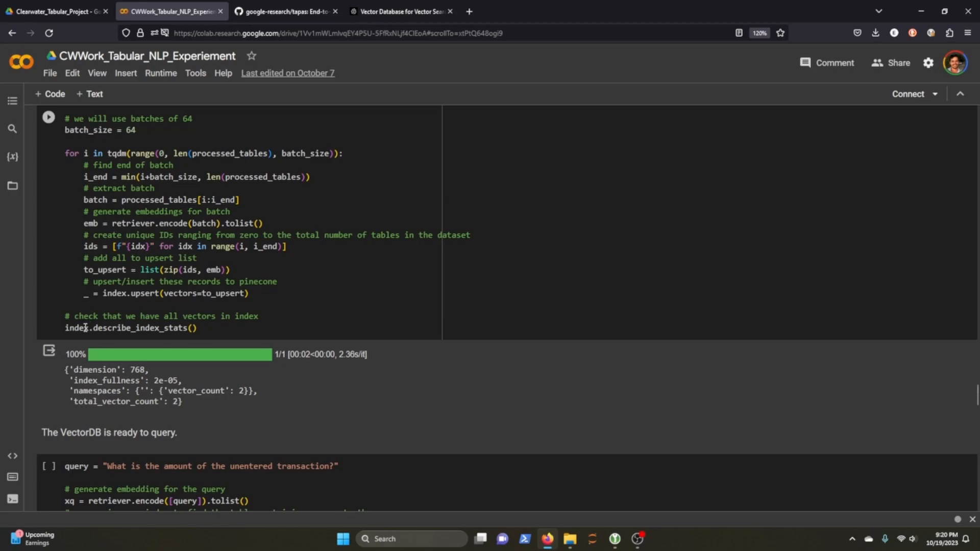
mouse_move(226, 395)
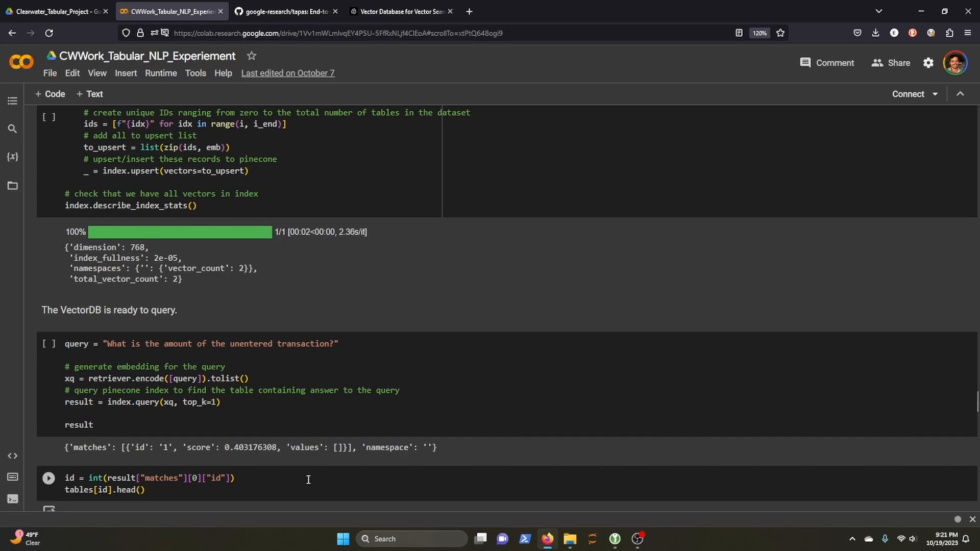
mouse_move(291, 458)
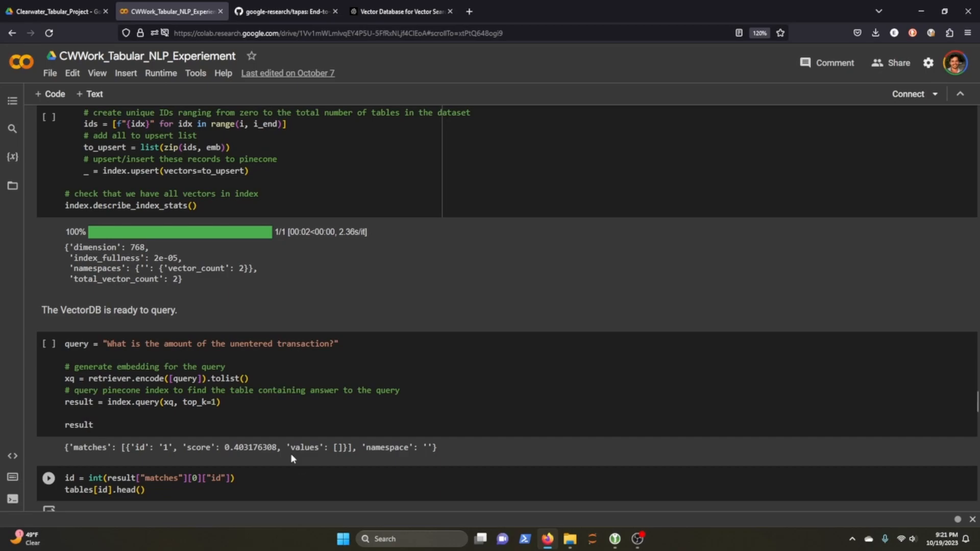
click(48, 478)
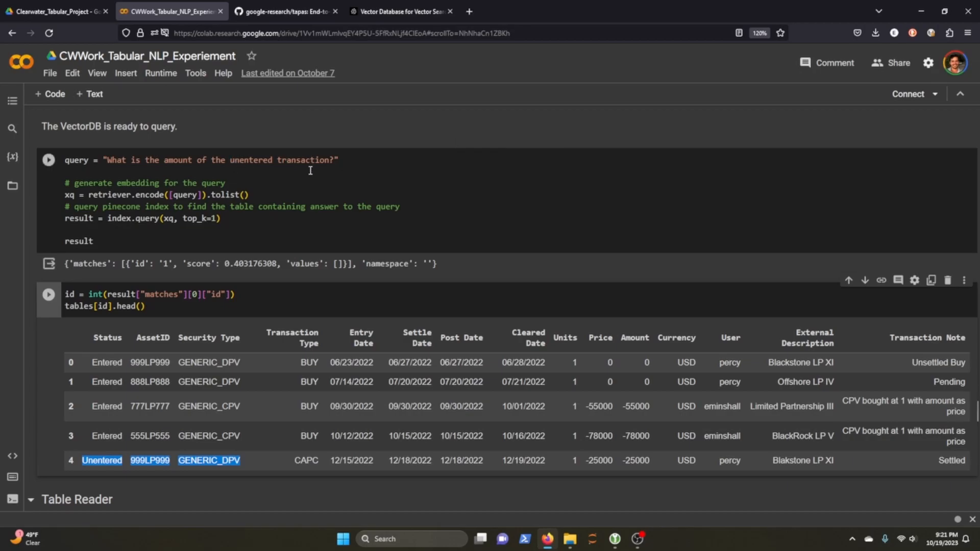
click(48, 160)
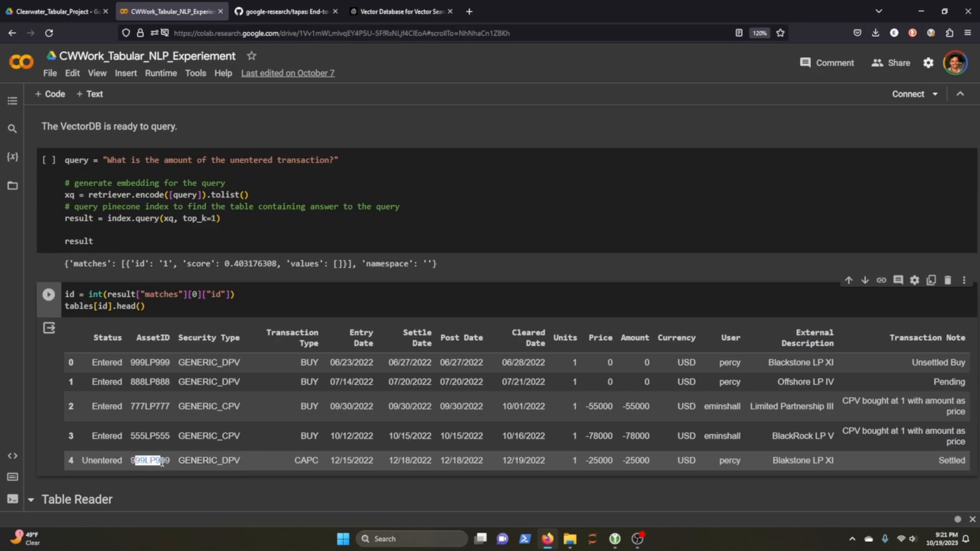
mouse_move(173, 474)
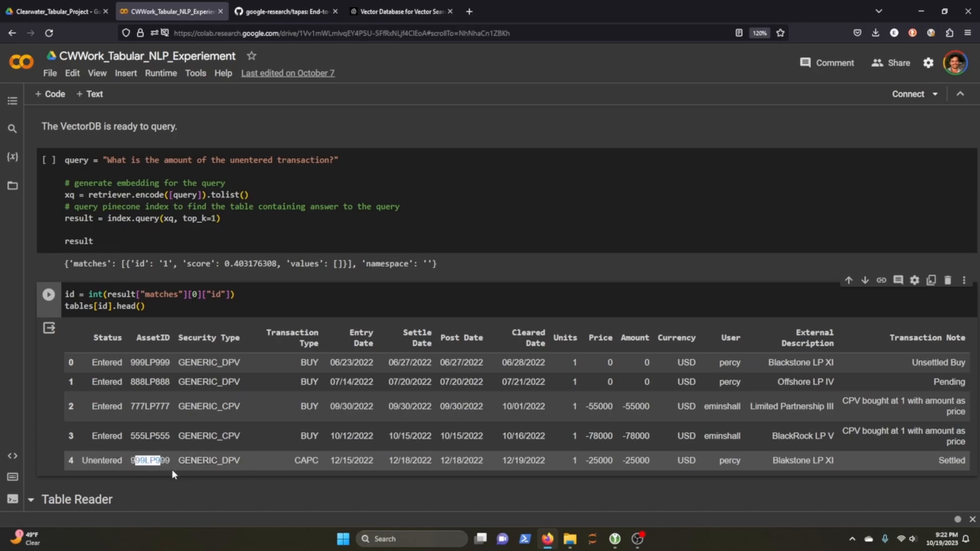
scroll(down, 3)
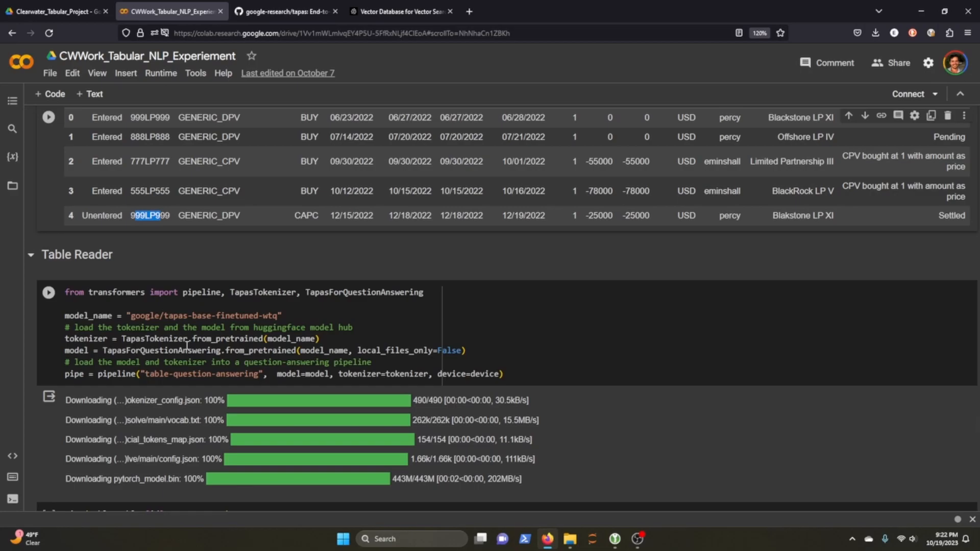
scroll(down, 3)
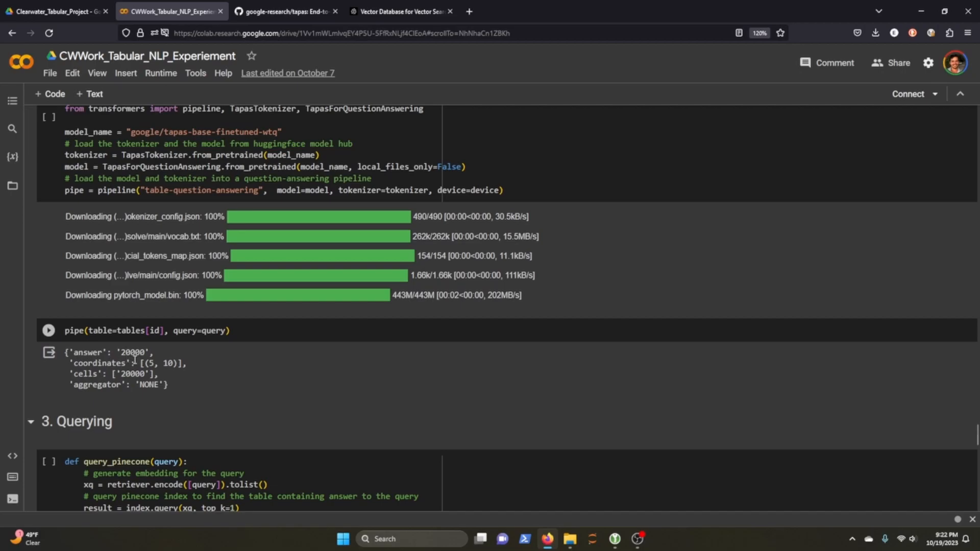
scroll(down, 3)
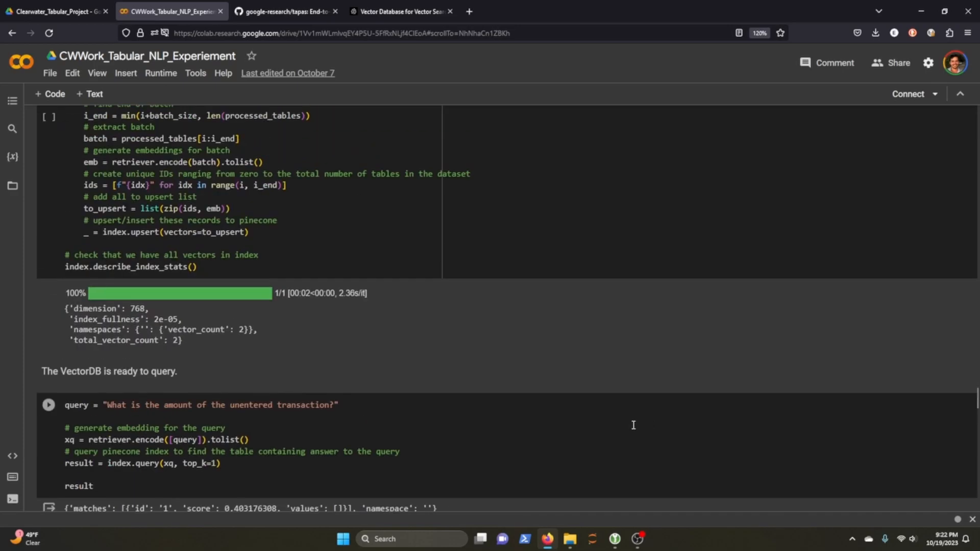
scroll(down, 3)
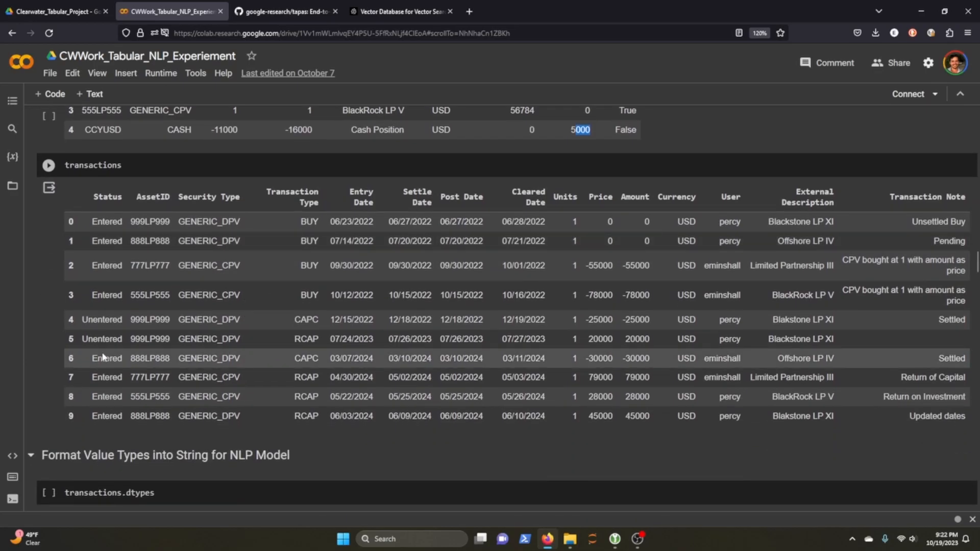
double_click(599, 339)
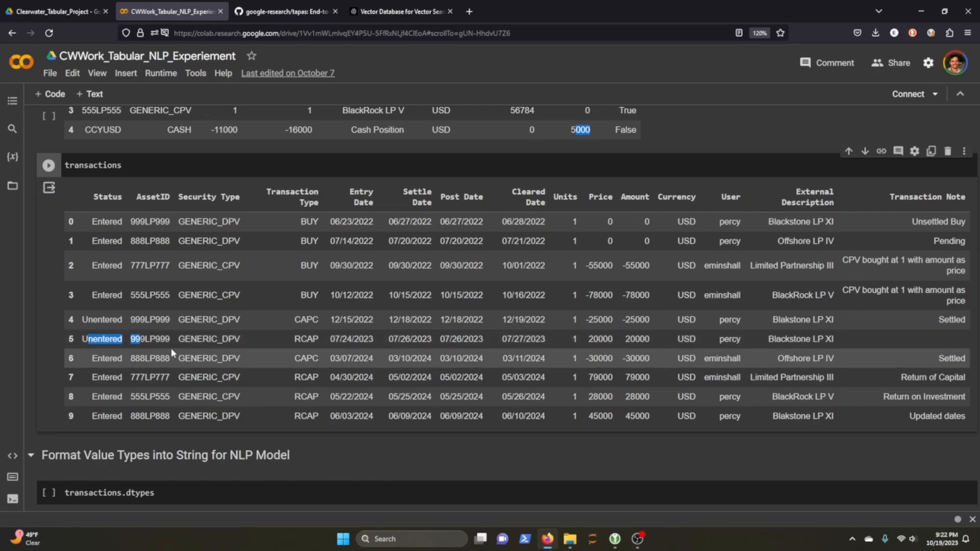
scroll(down, 3)
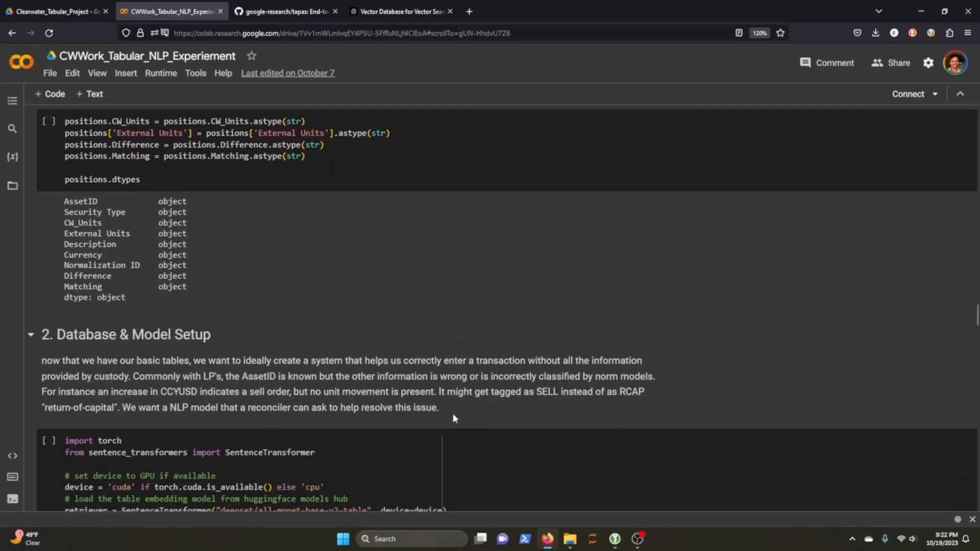
scroll(down, 3)
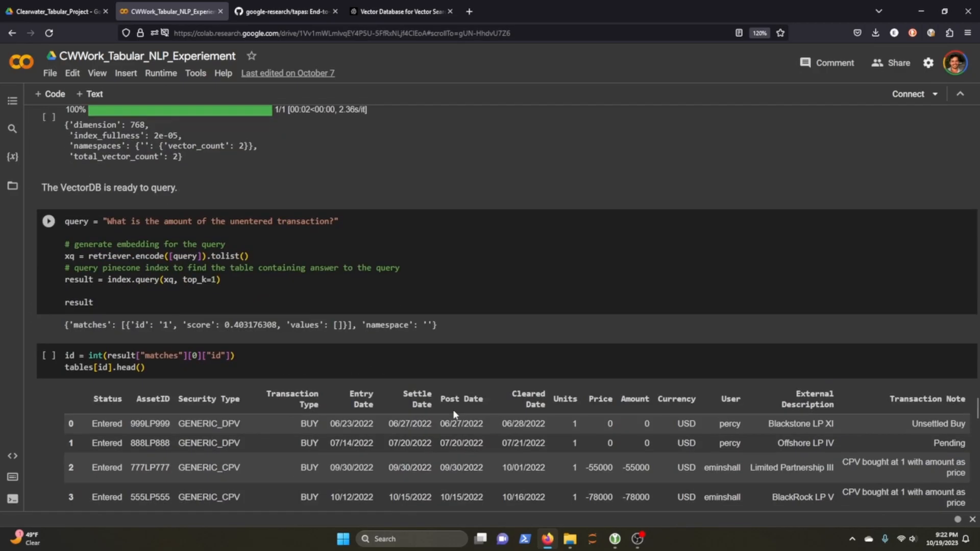
scroll(down, 3)
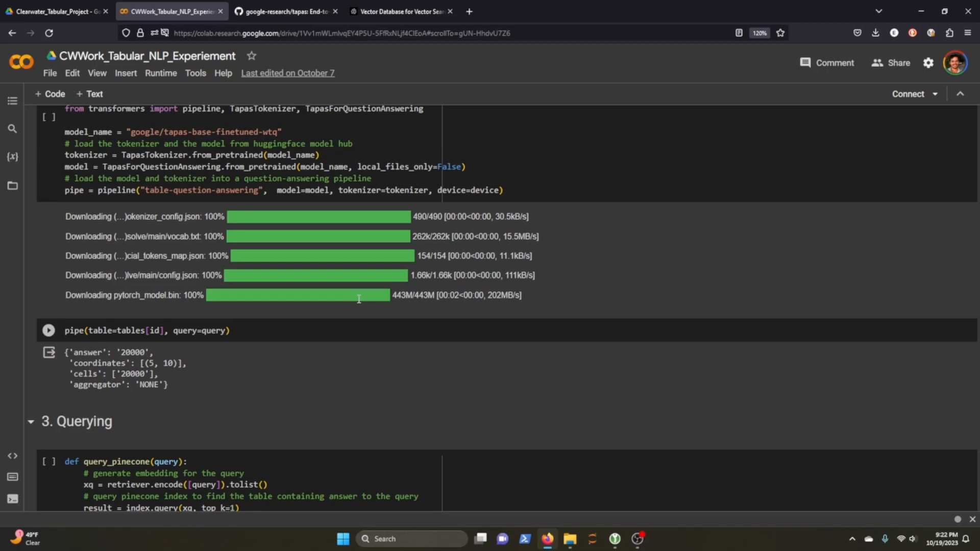
scroll(down, 3)
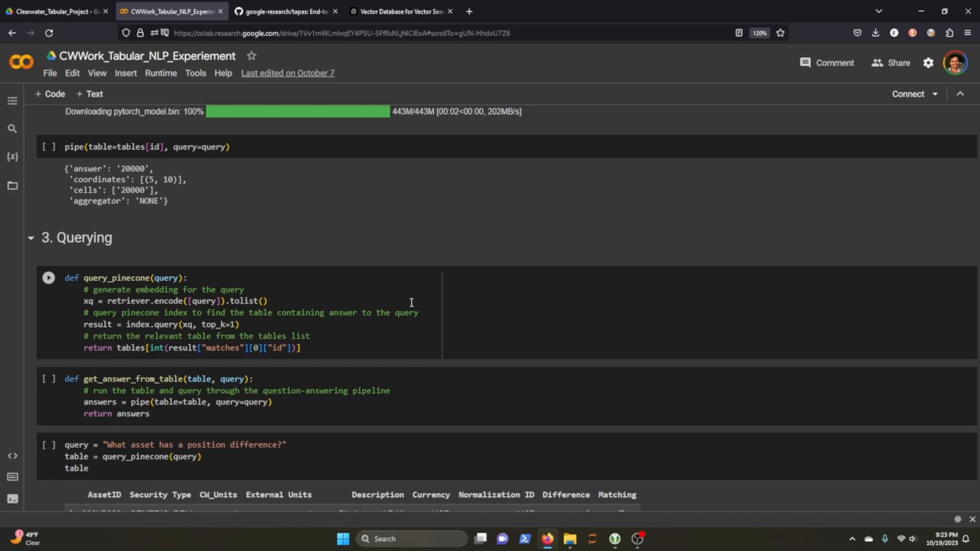
mouse_move(404, 320)
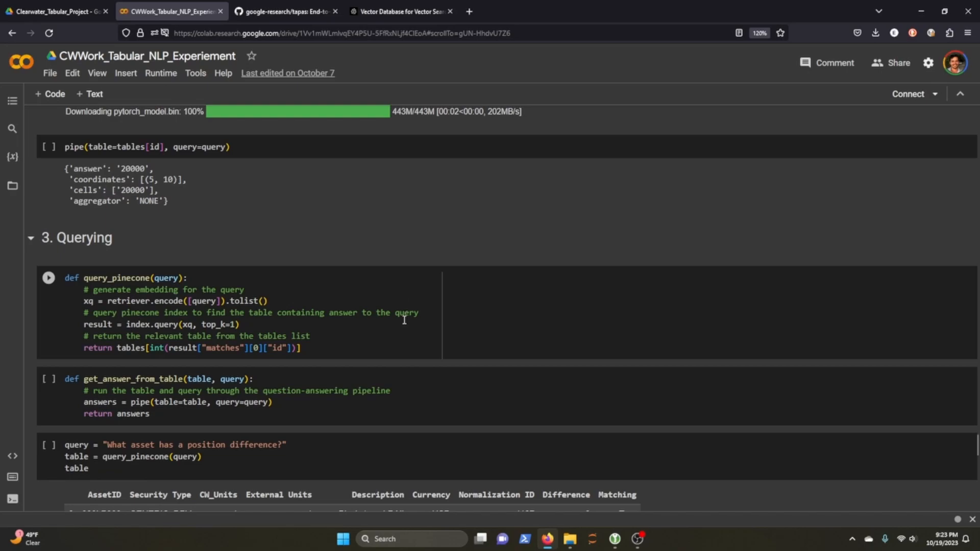
scroll(down, 3)
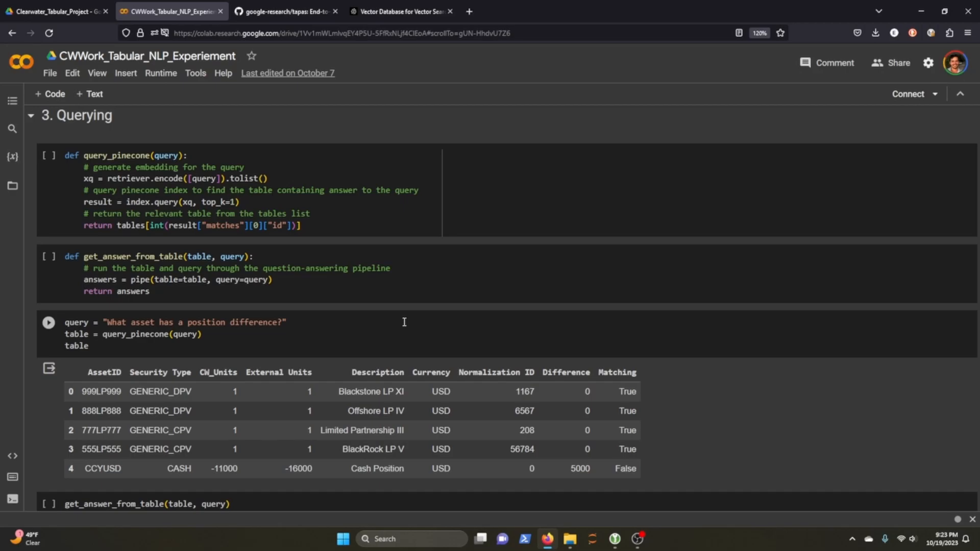
mouse_move(149, 350)
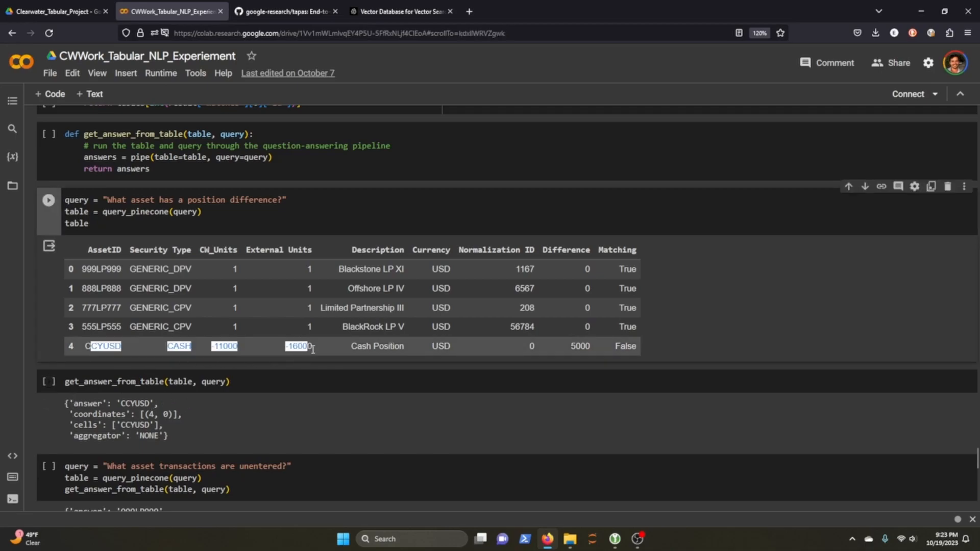
mouse_move(281, 369)
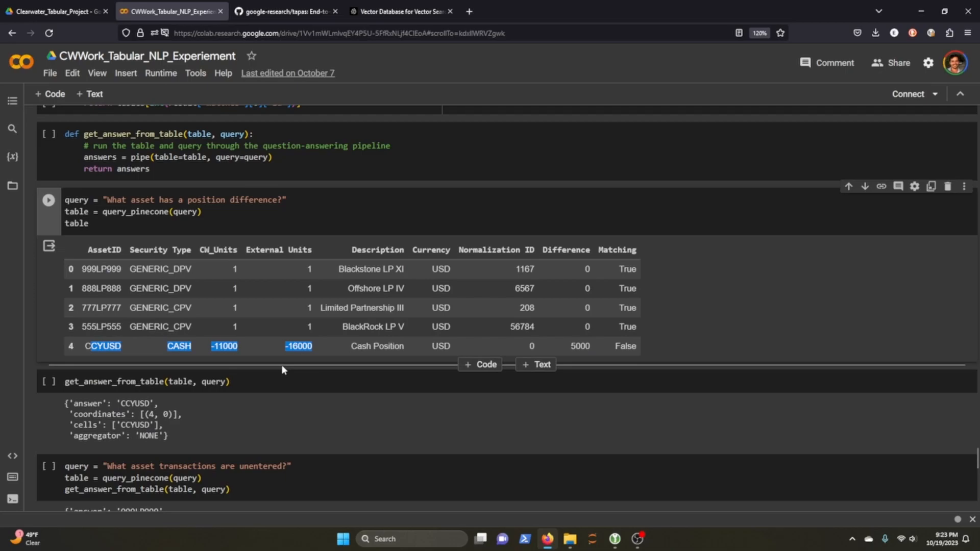
mouse_move(273, 367)
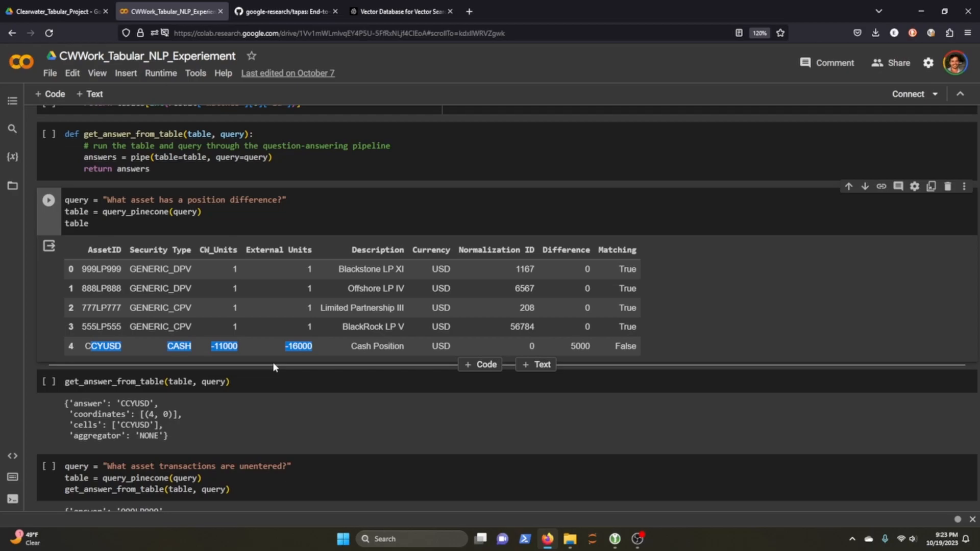
scroll(down, 3)
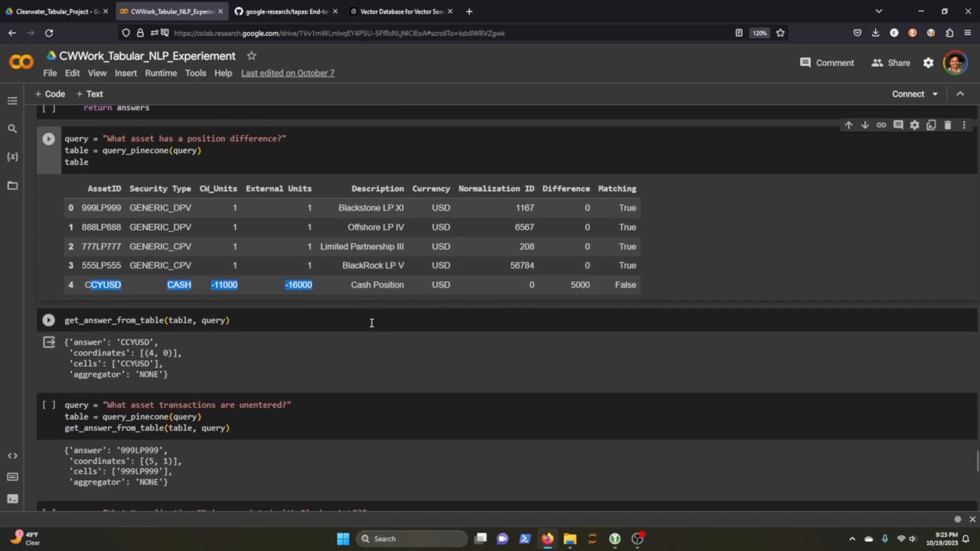
scroll(down, 3)
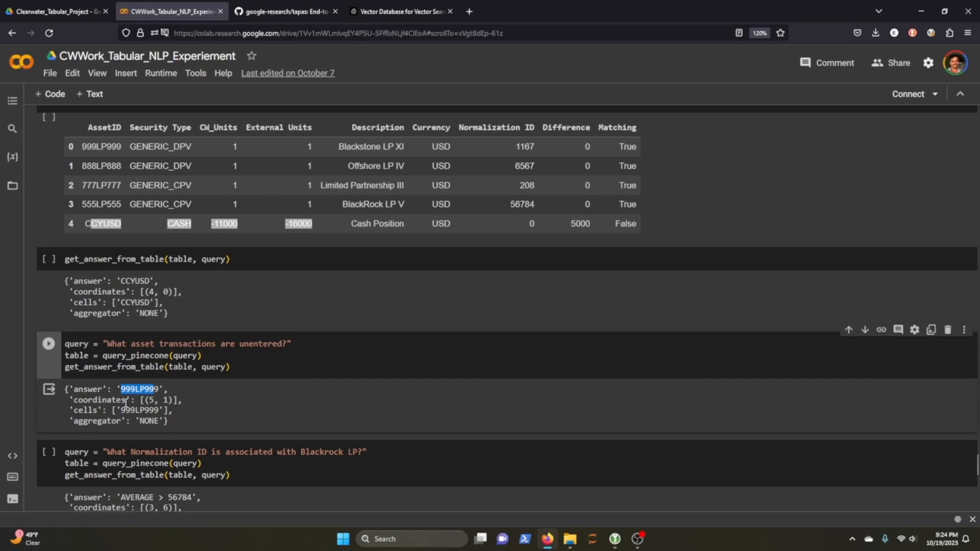
scroll(down, 3)
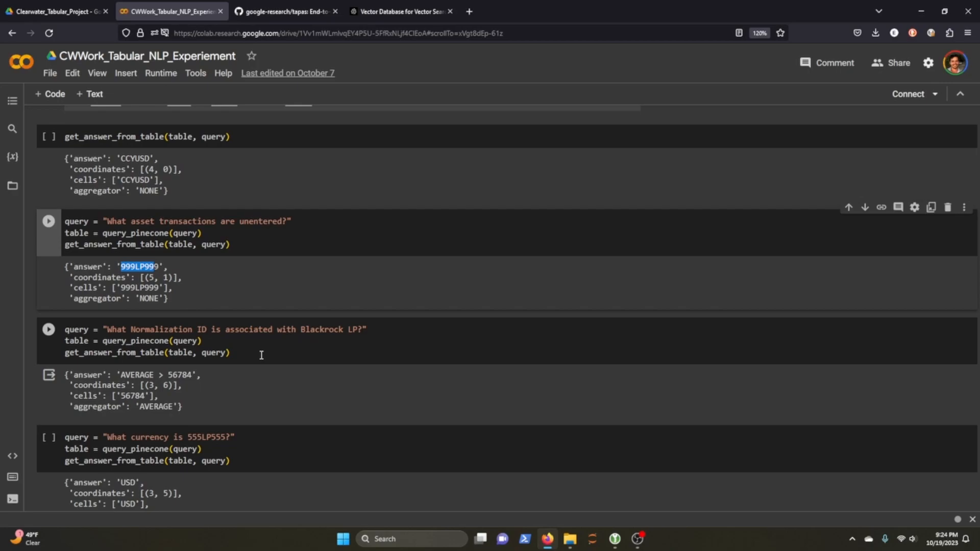
mouse_move(143, 406)
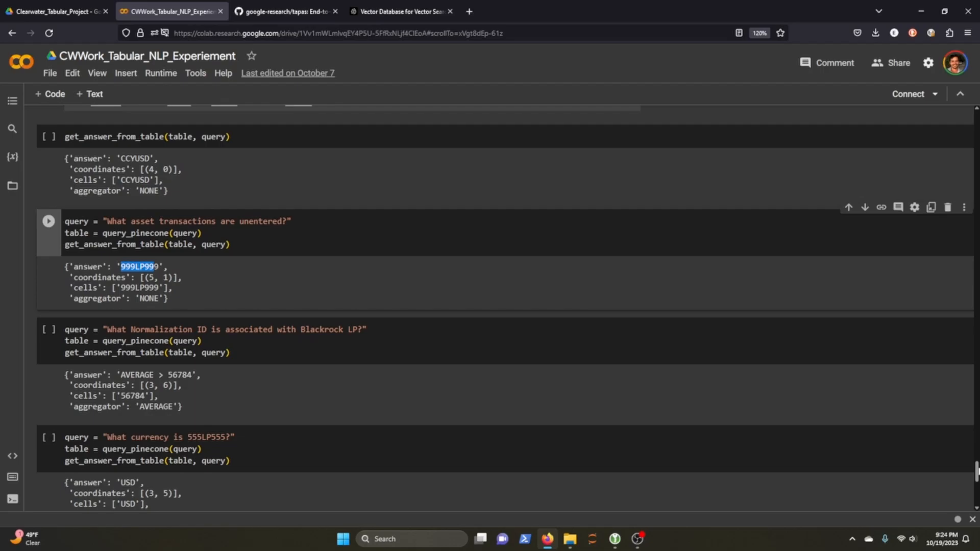
scroll(down, 3)
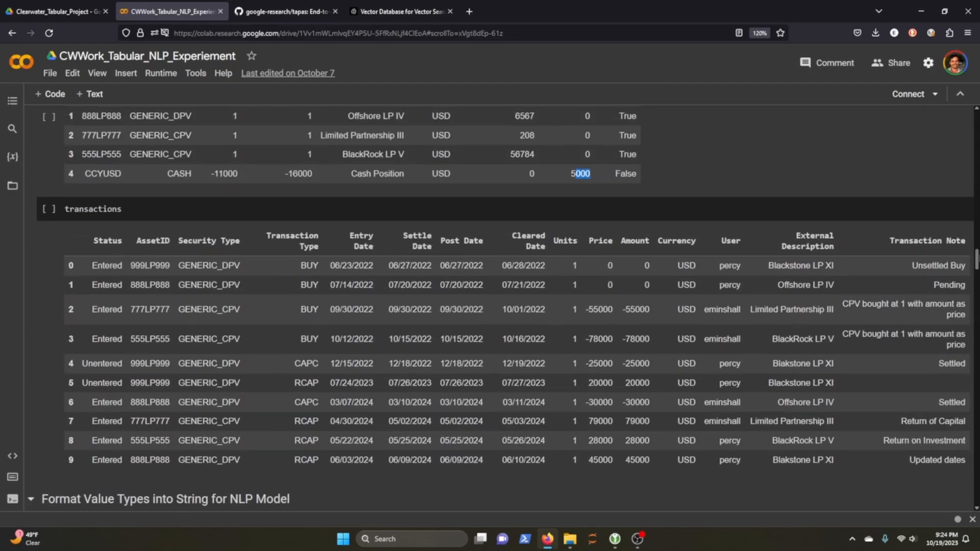
scroll(up, 3)
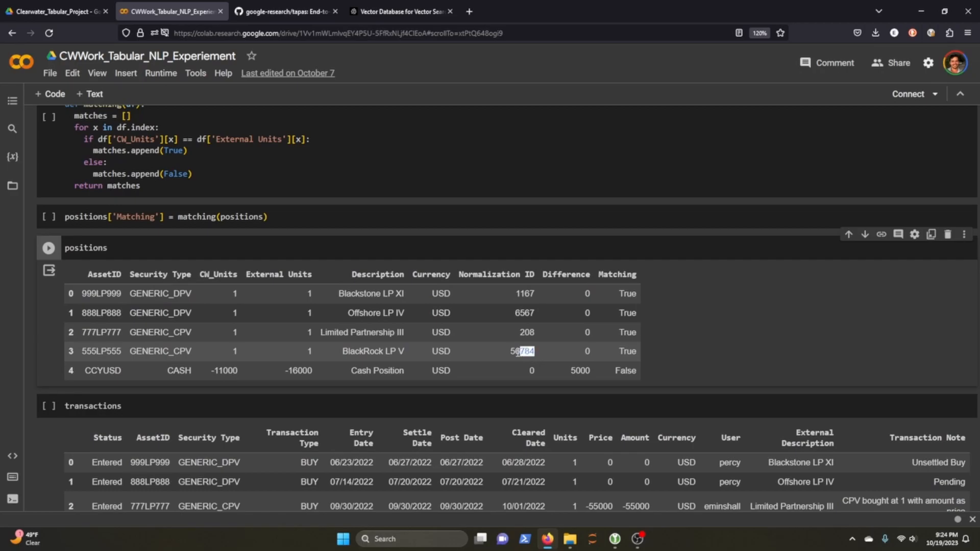
scroll(down, 3)
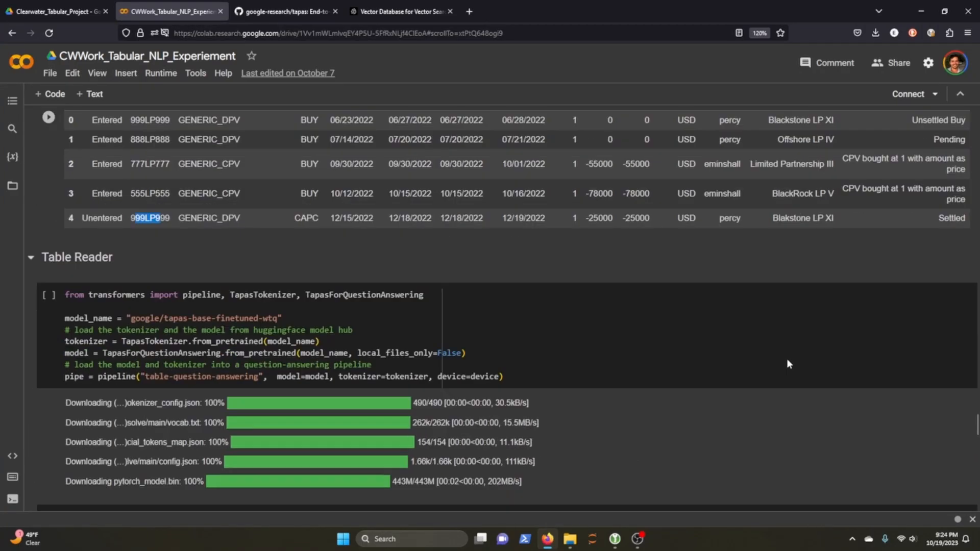
scroll(down, 3)
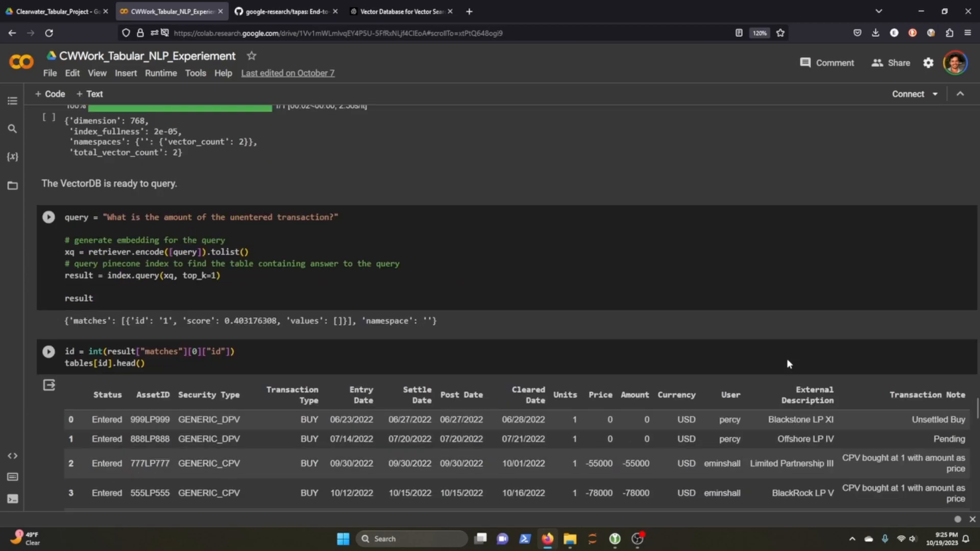
scroll(down, 3)
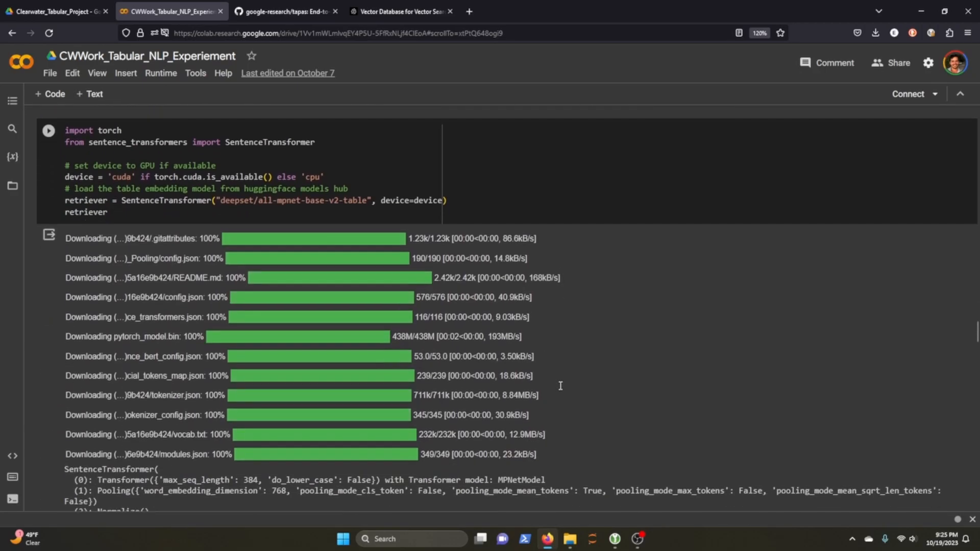
scroll(down, 3)
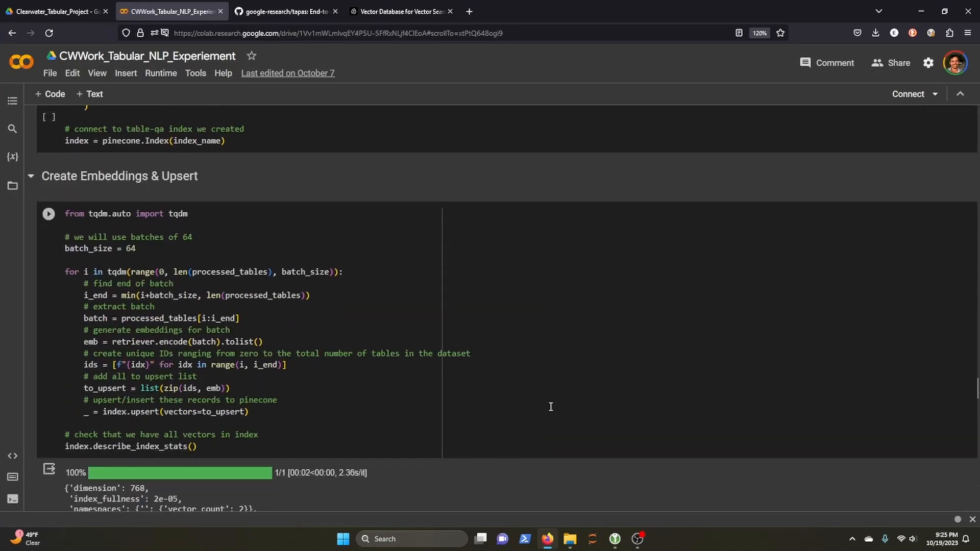
scroll(down, 3)
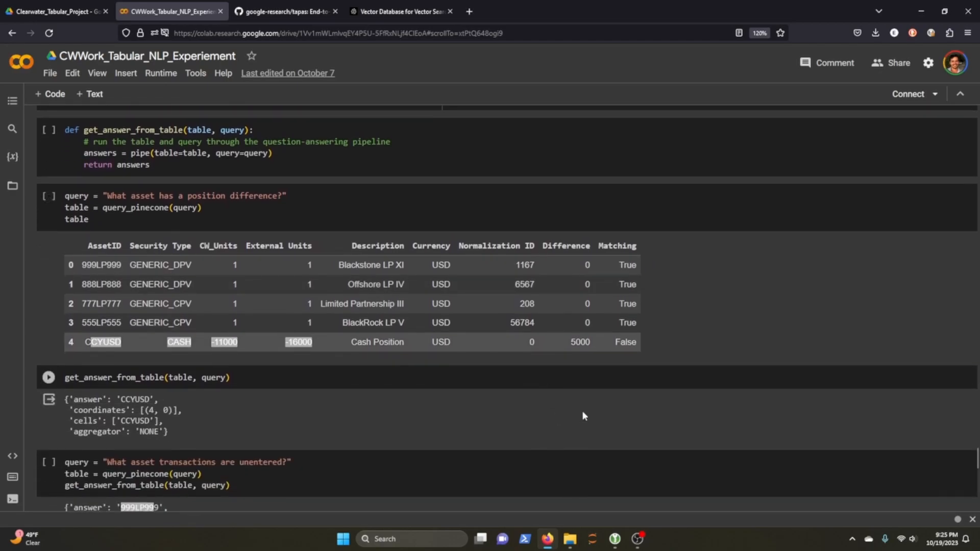
scroll(down, 3)
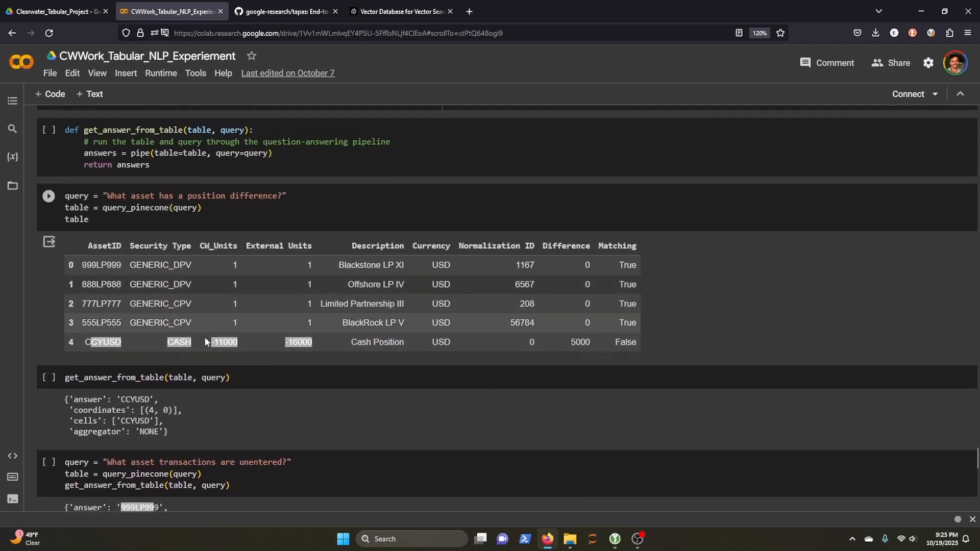
scroll(down, 3)
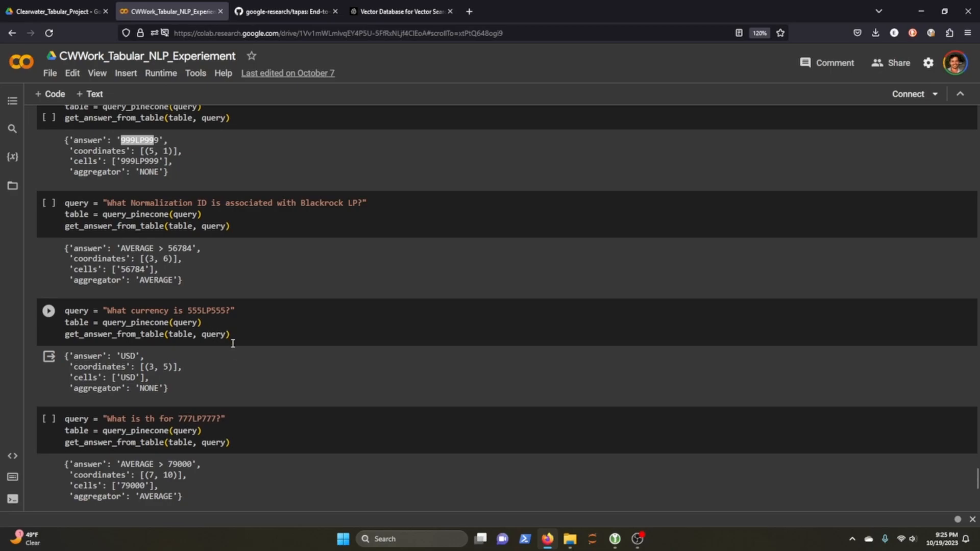
mouse_move(324, 375)
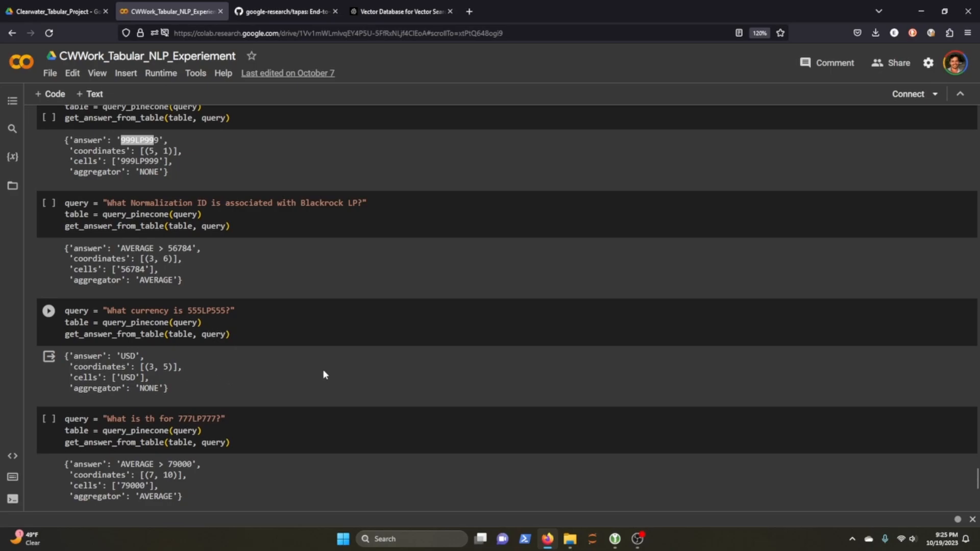
scroll(down, 3)
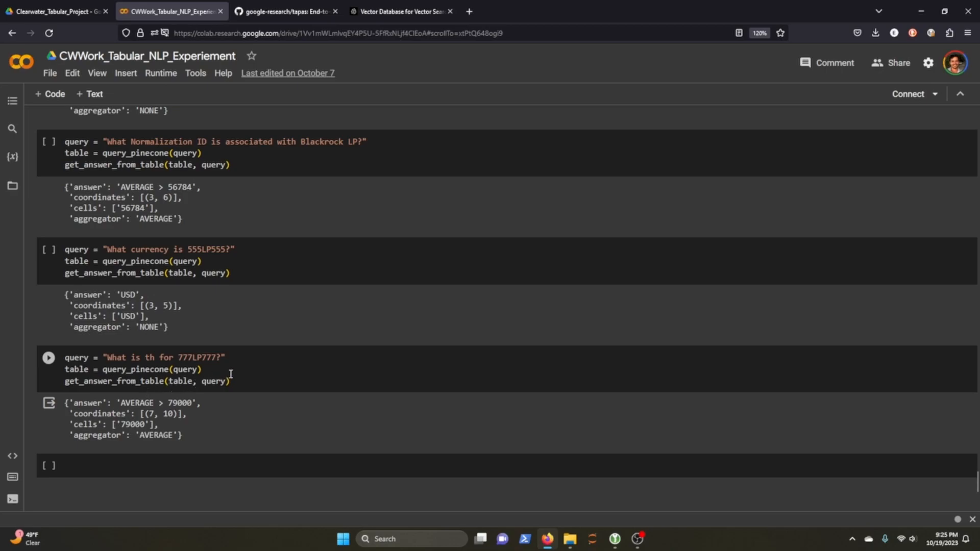
mouse_move(288, 397)
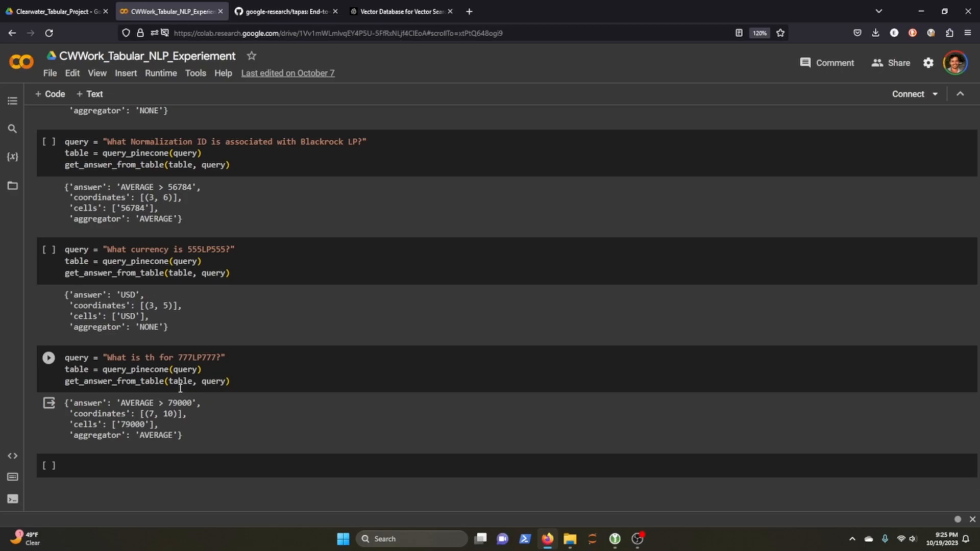
scroll(down, 3)
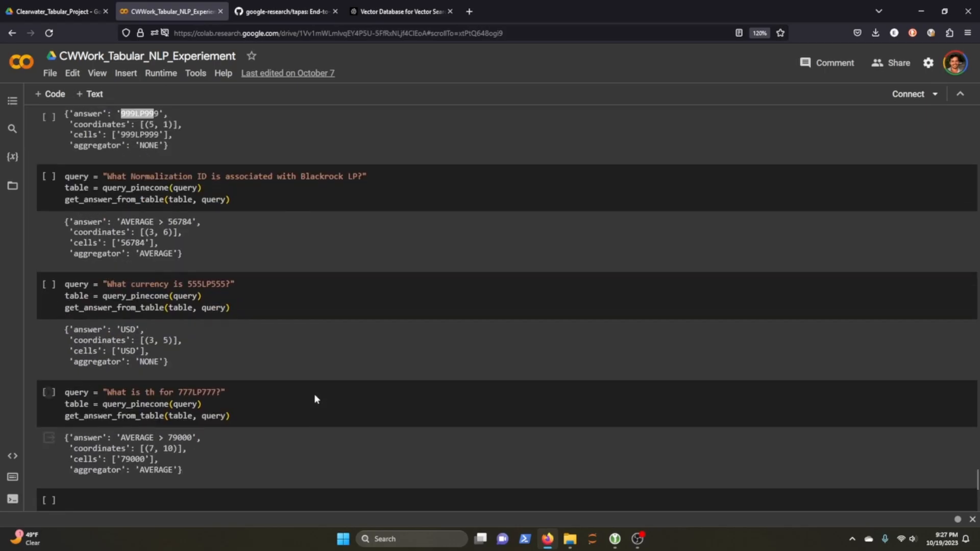
scroll(down, 3)
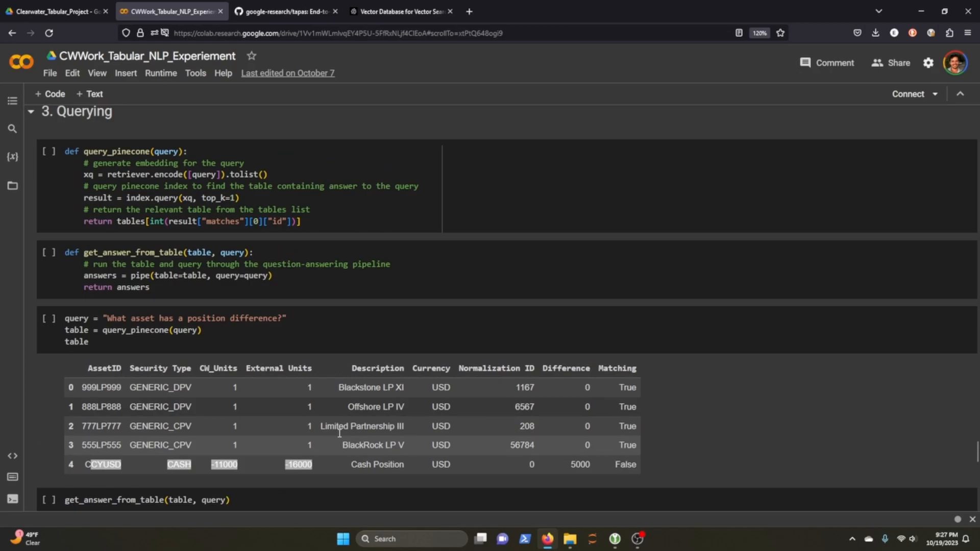
scroll(down, 3)
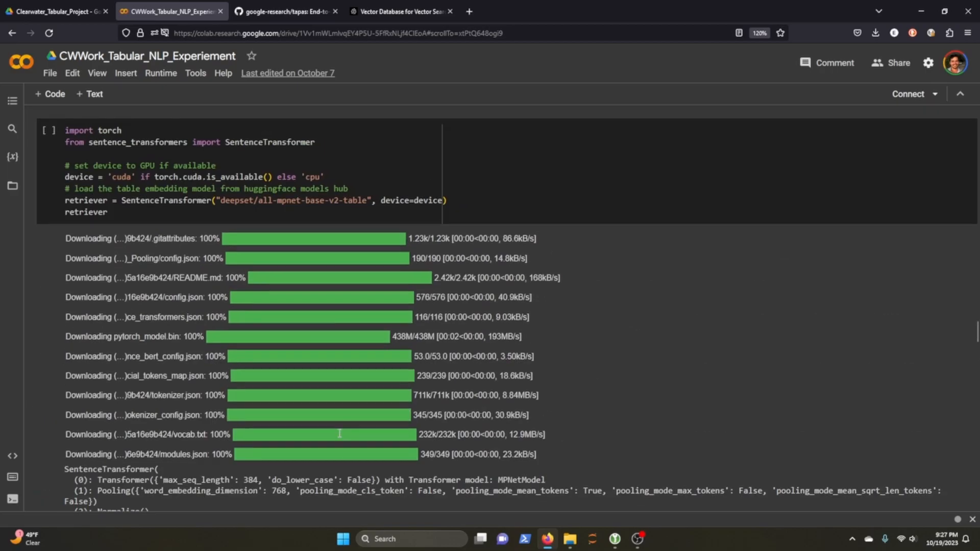
scroll(down, 3)
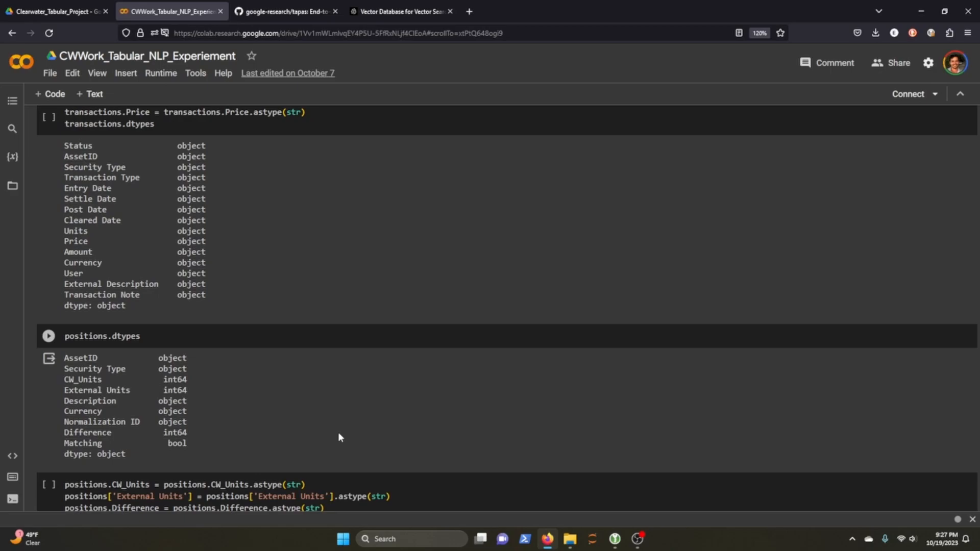
scroll(down, 3)
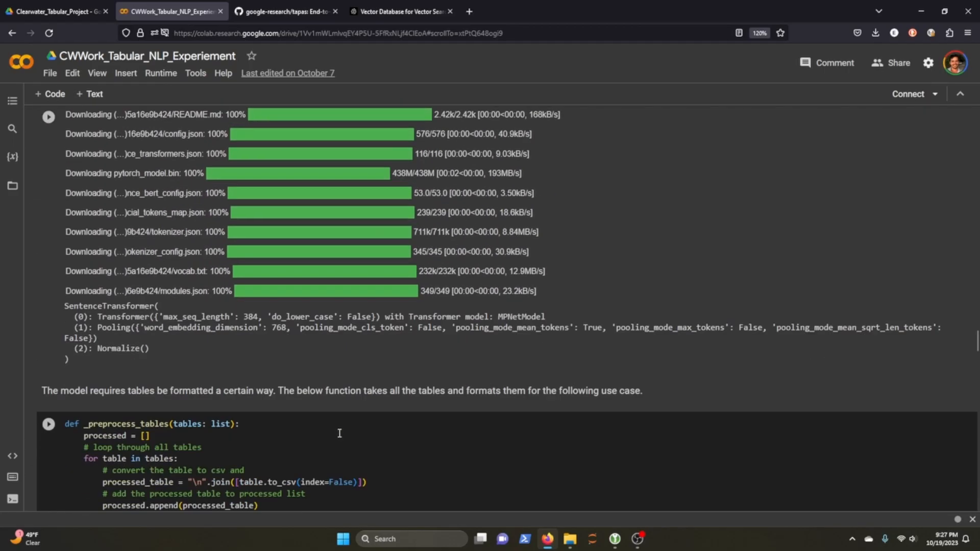
scroll(down, 3)
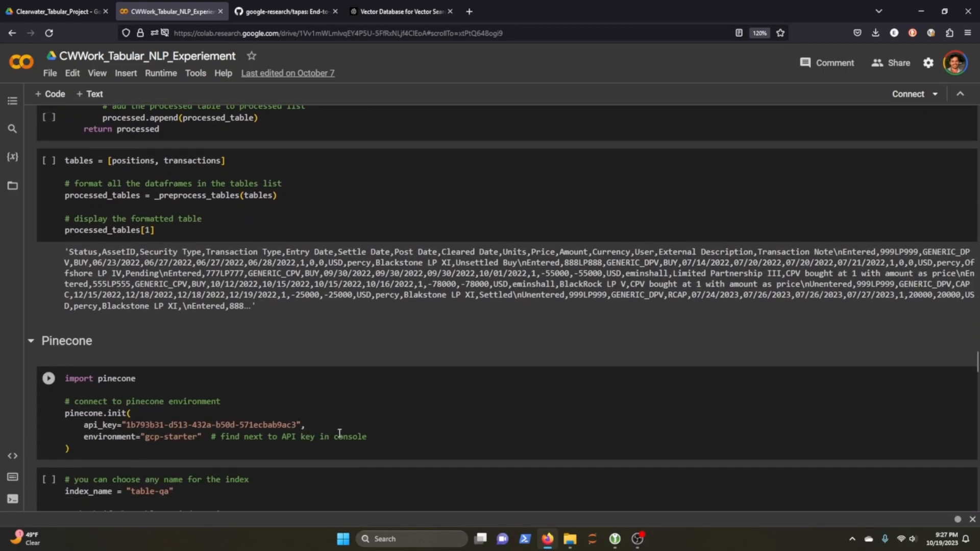
scroll(down, 3)
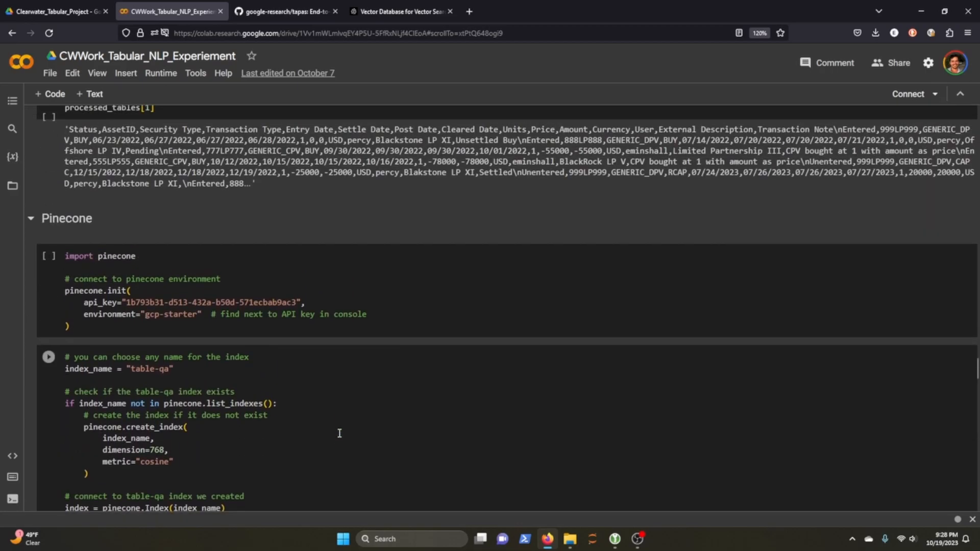
scroll(down, 3)
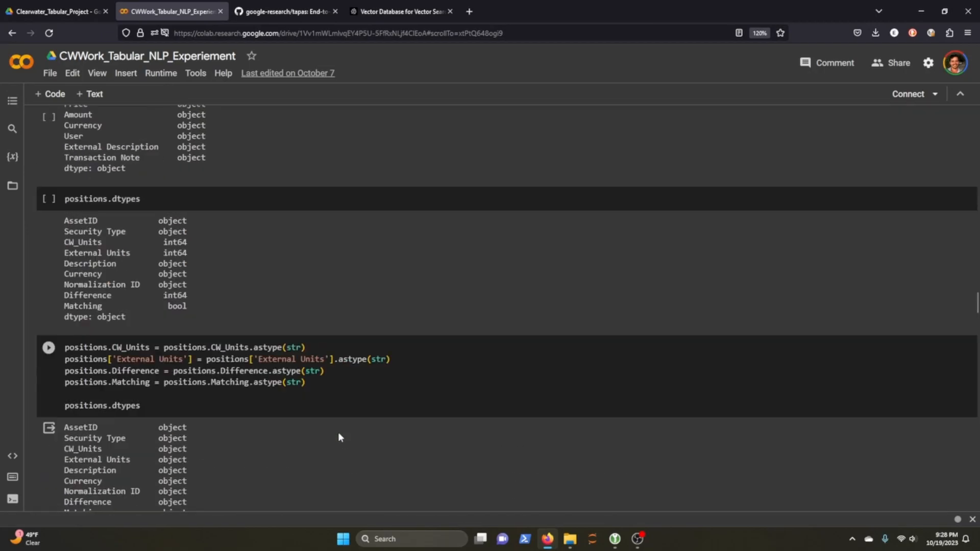